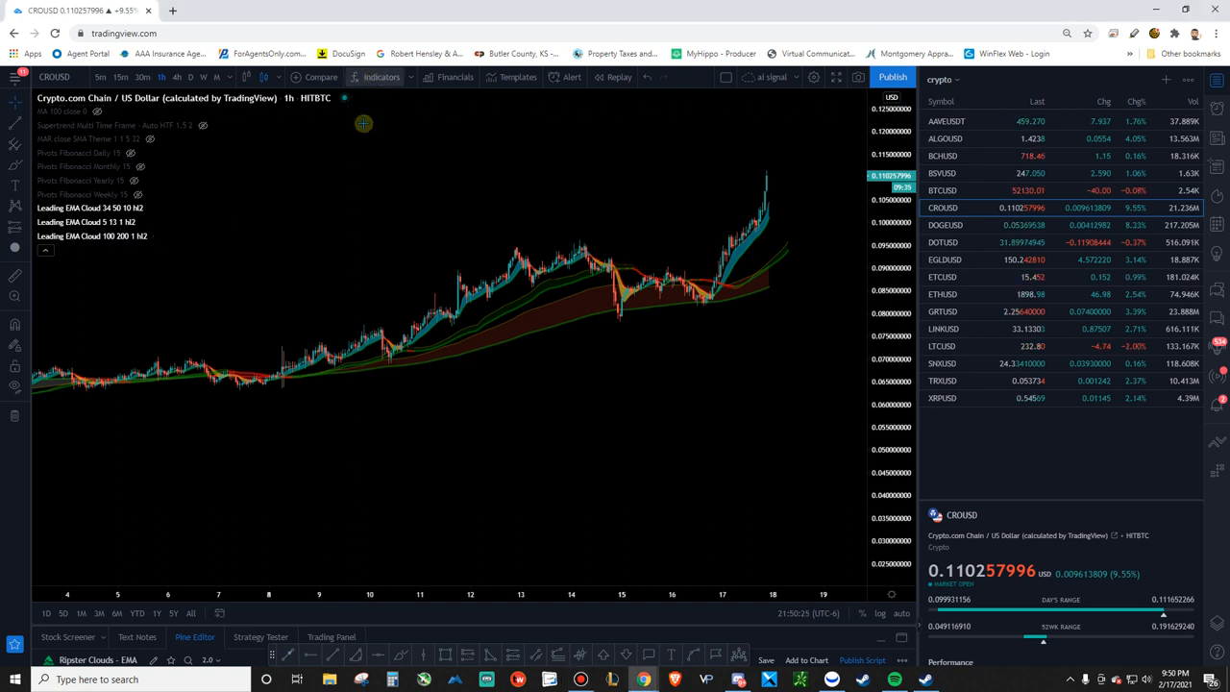
Search the indicator library for 'ema' to list the EMA Cloud public scripts.
left_click(367, 77)
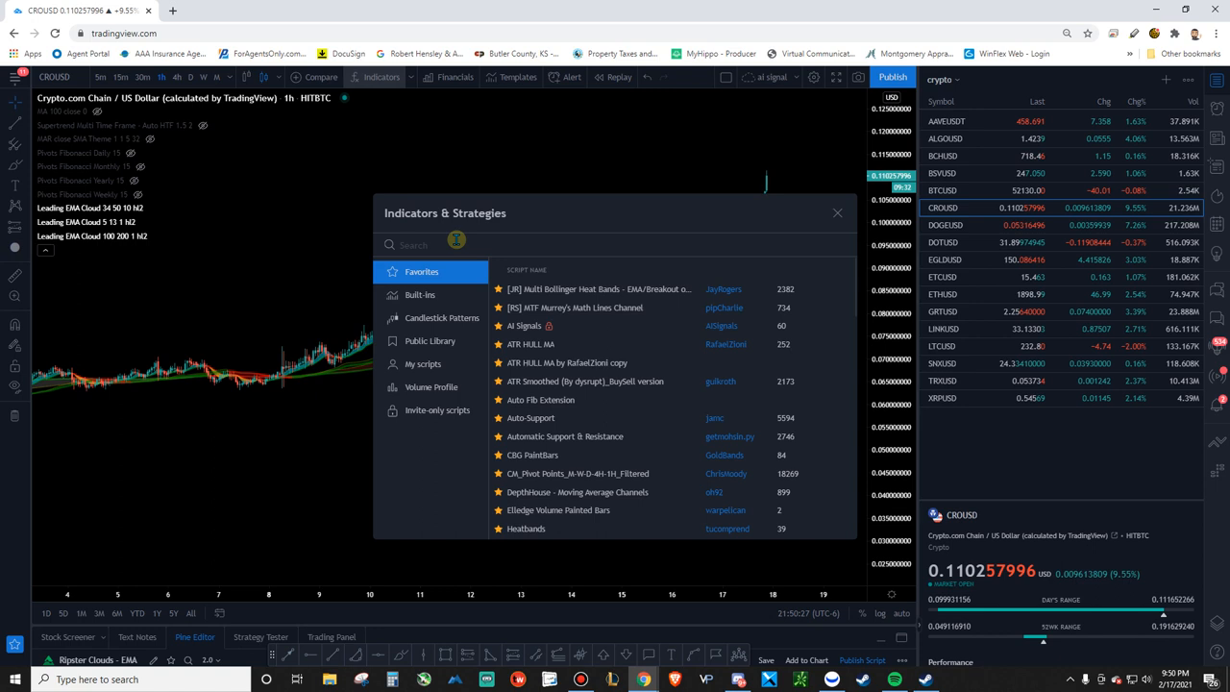
type("ema cloud")
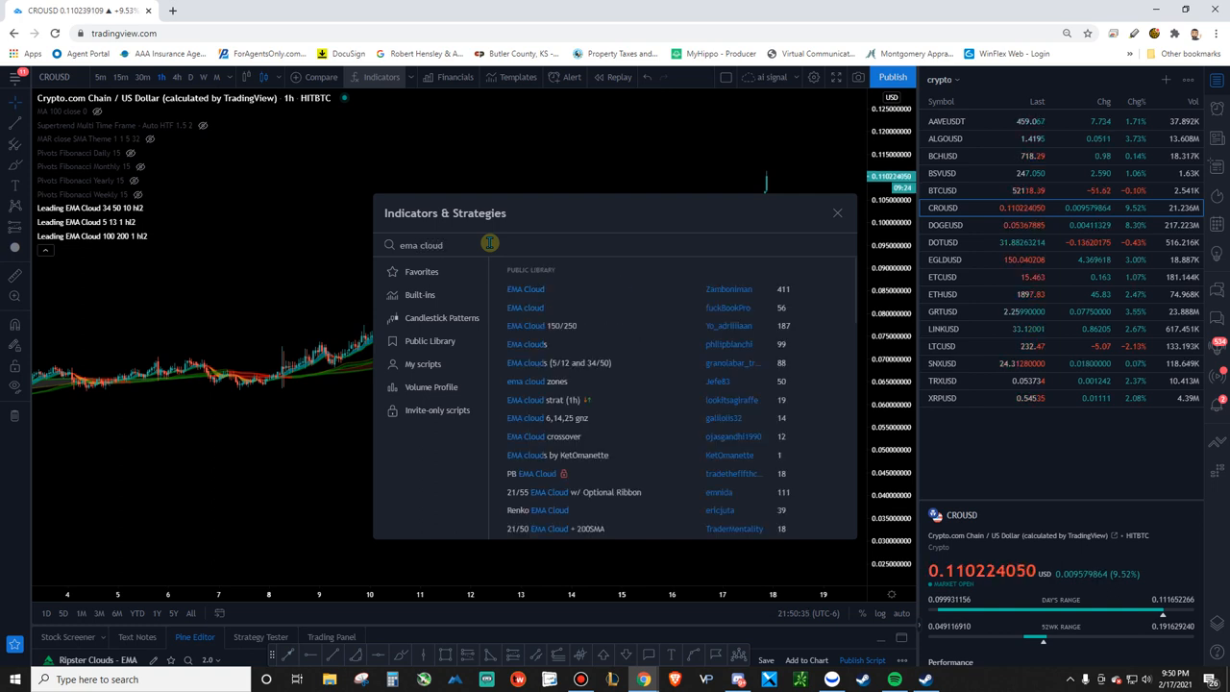
mouse_move(653, 290)
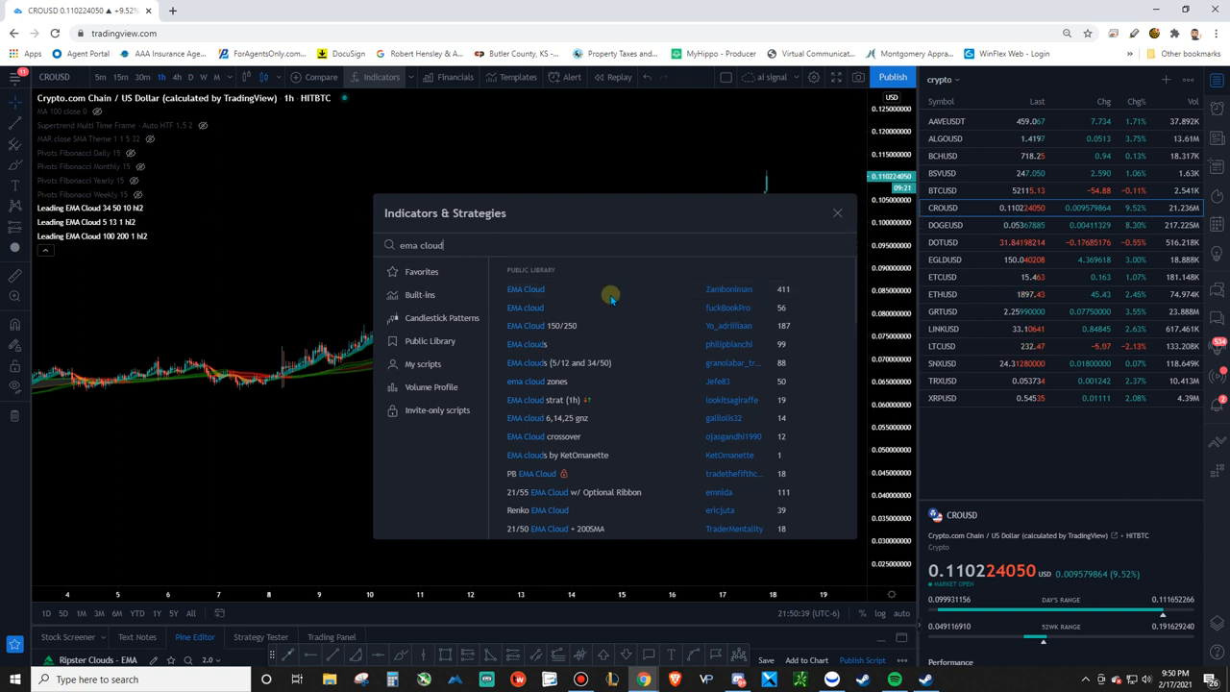
Close the indicator search without adding any indicator.
left_click(837, 212)
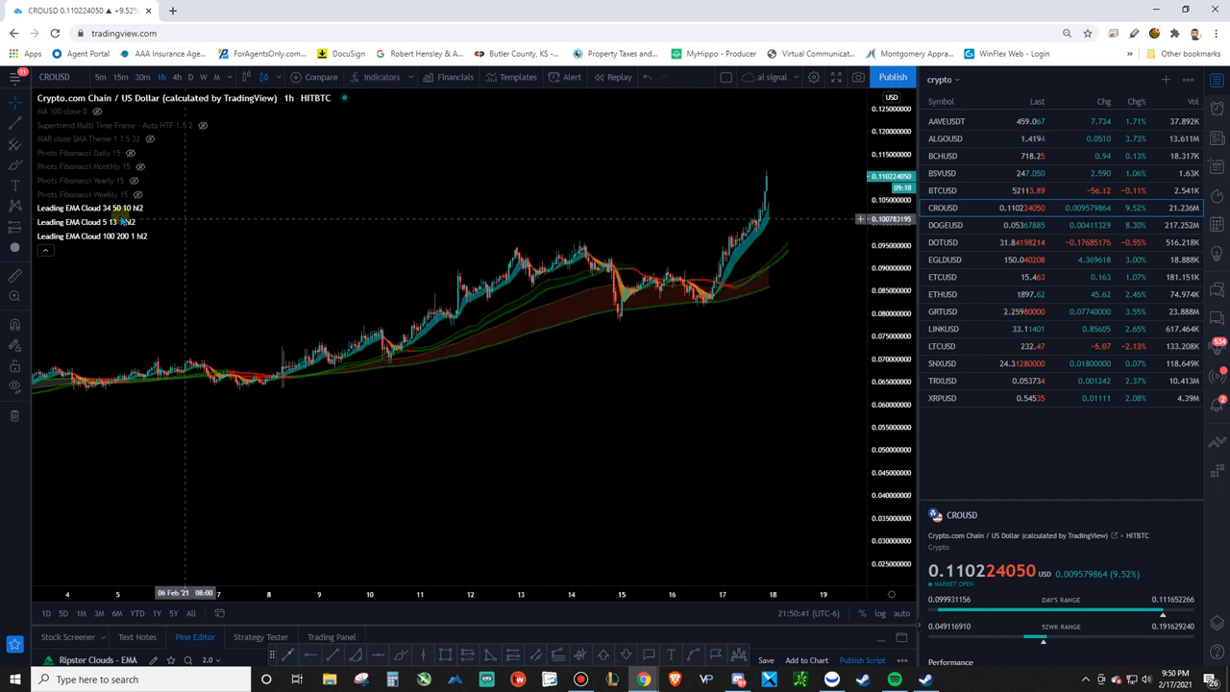
mouse_move(82, 213)
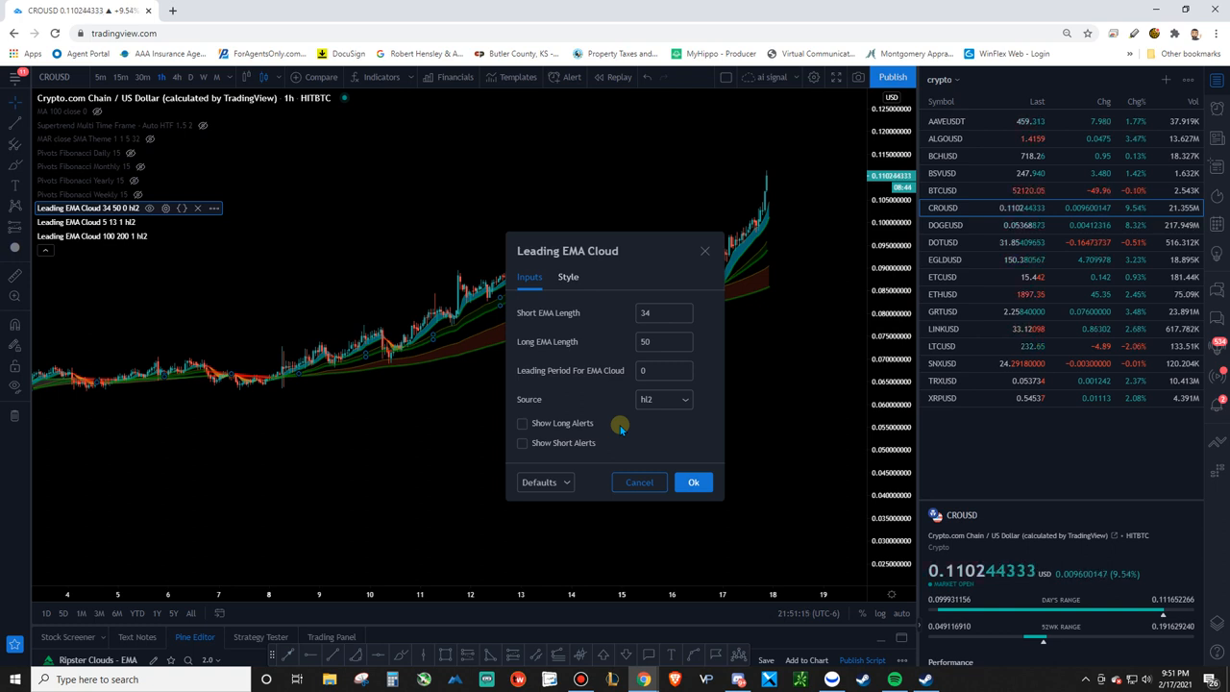
Set the 34/50 cloud source to close, enable short alerts, and adjust cloud colour opacity.
left_click(663, 400)
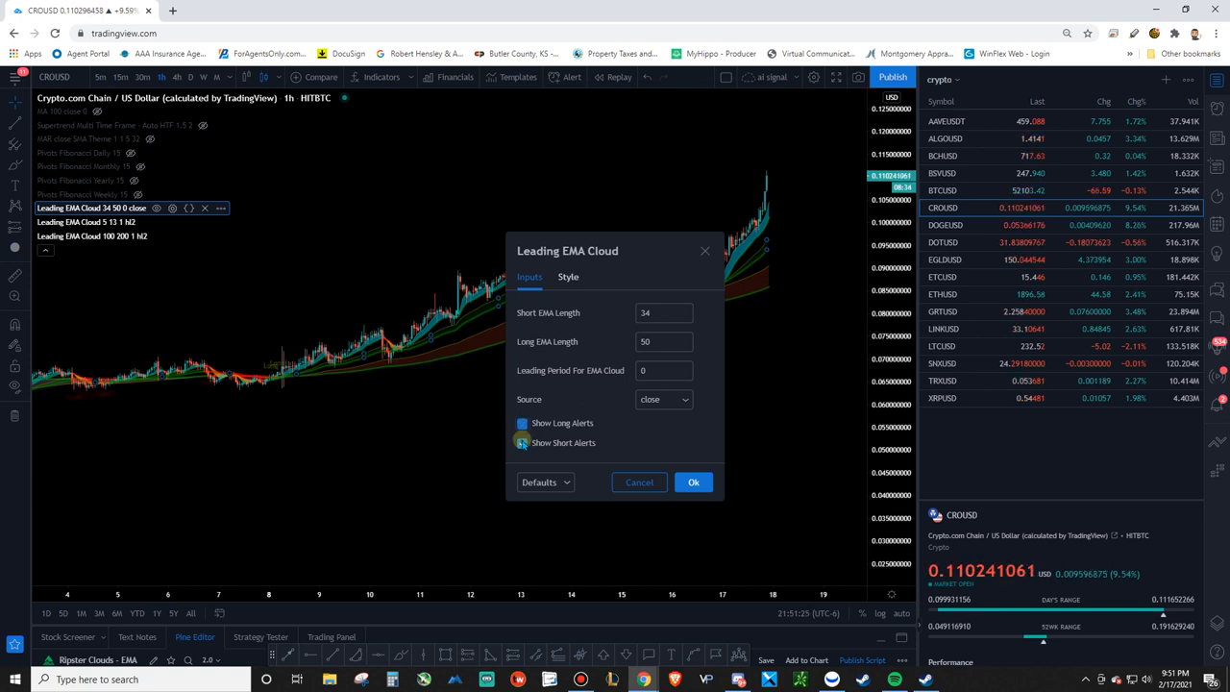
left_click(567, 277)
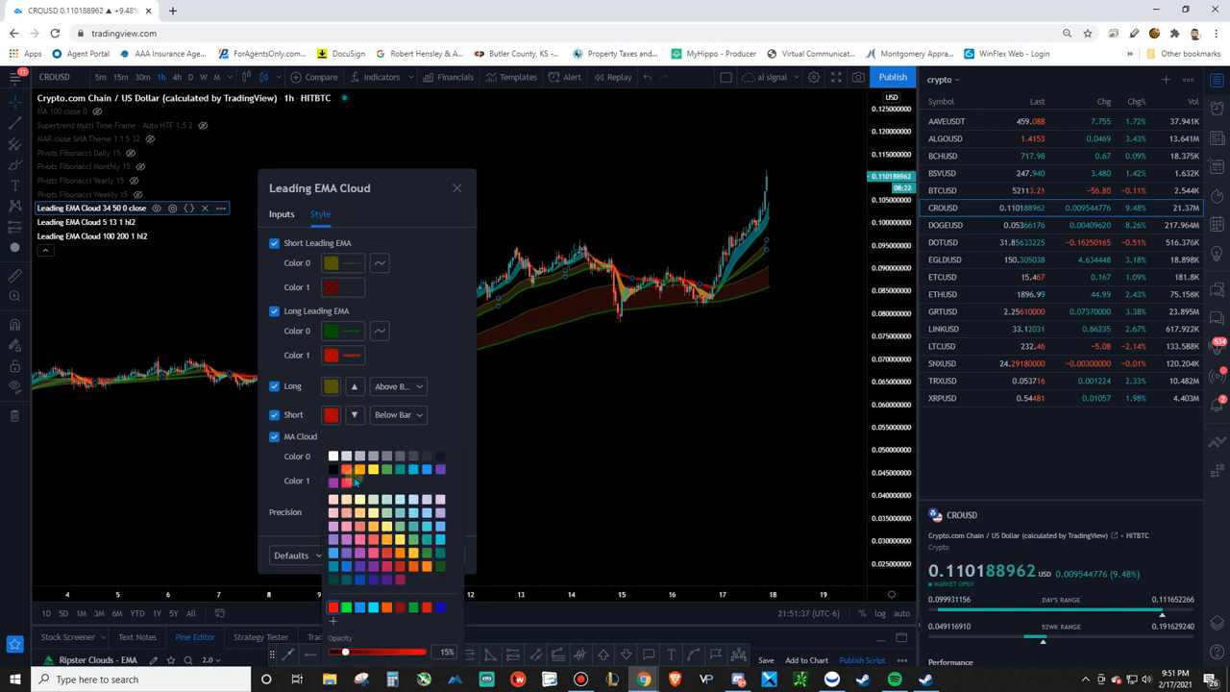
left_click_drag(344, 652, 382, 651)
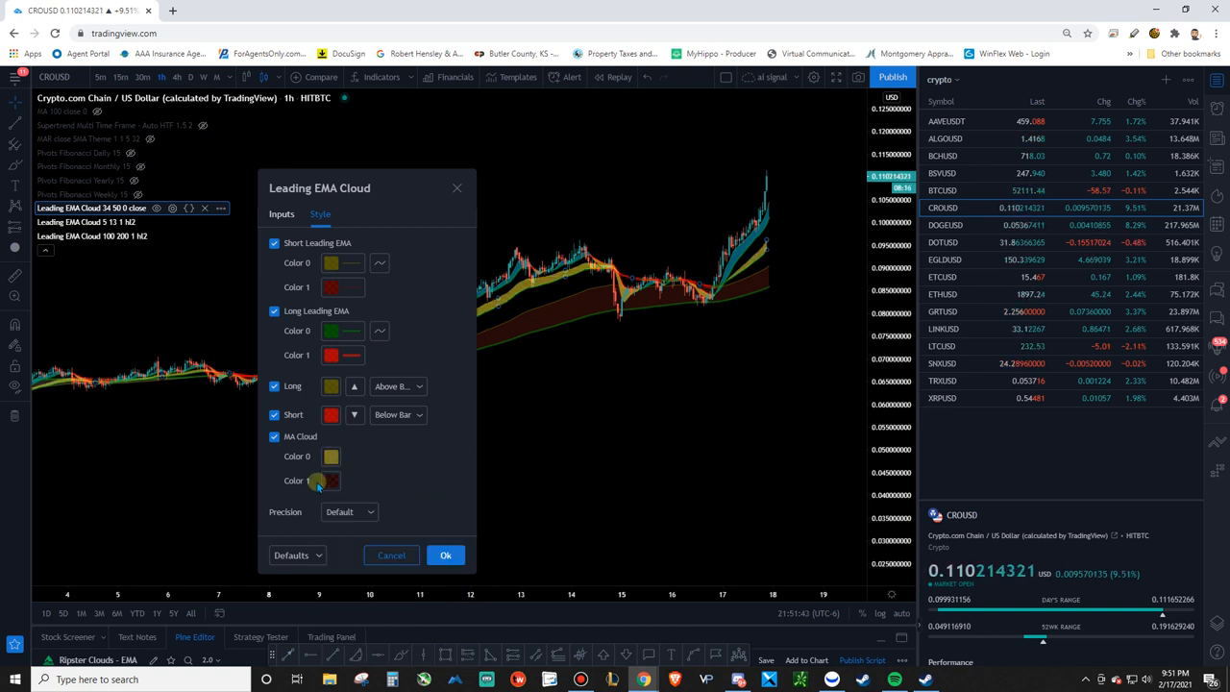
left_click(331, 481)
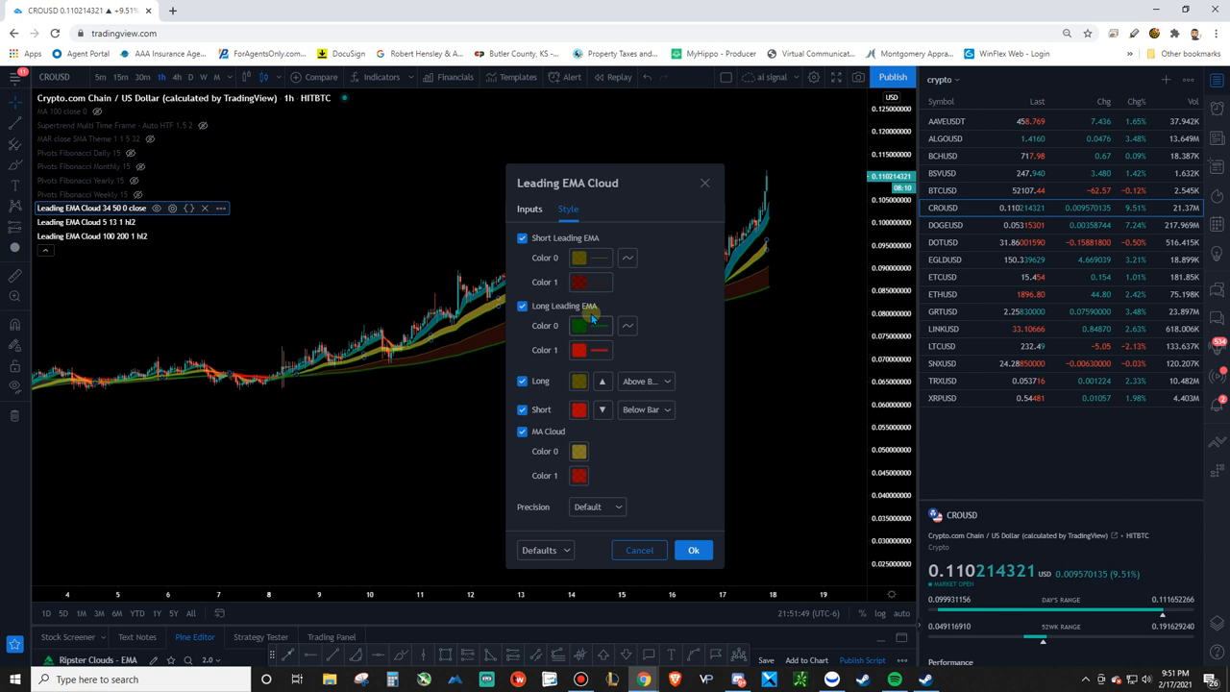
Make the long leading EMA line fully transparent at 0% opacity.
left_click(579, 349)
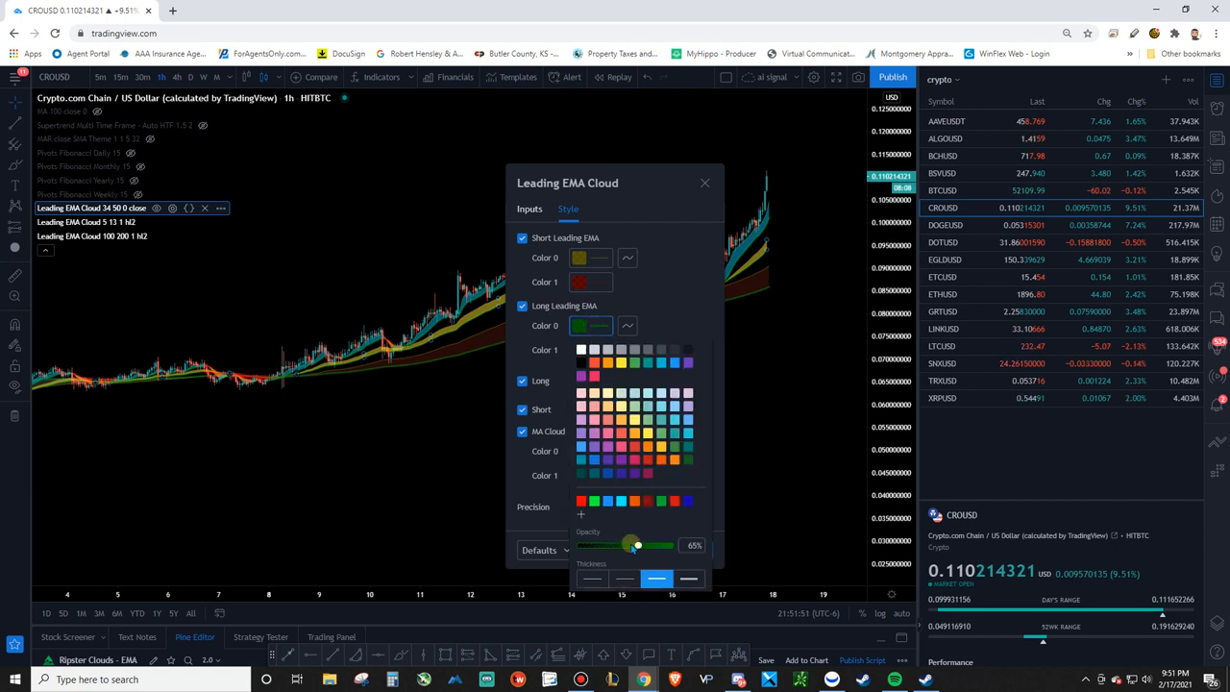
left_click_drag(637, 544, 581, 544)
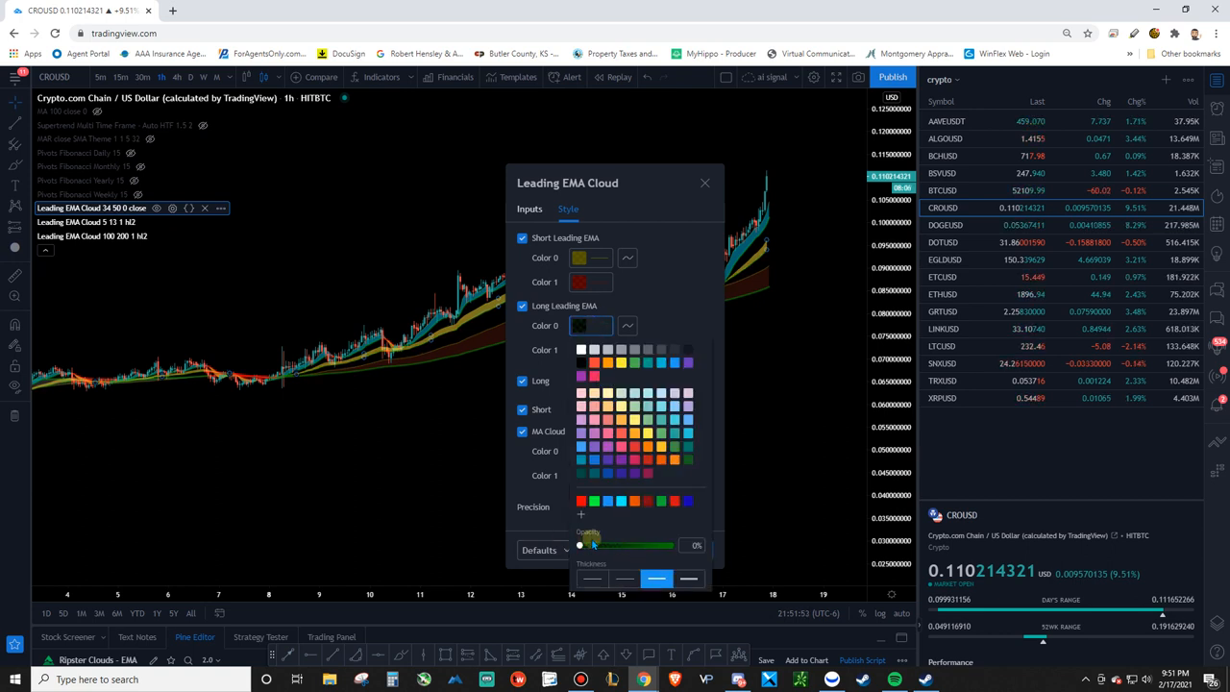
left_click_drag(580, 545, 629, 545)
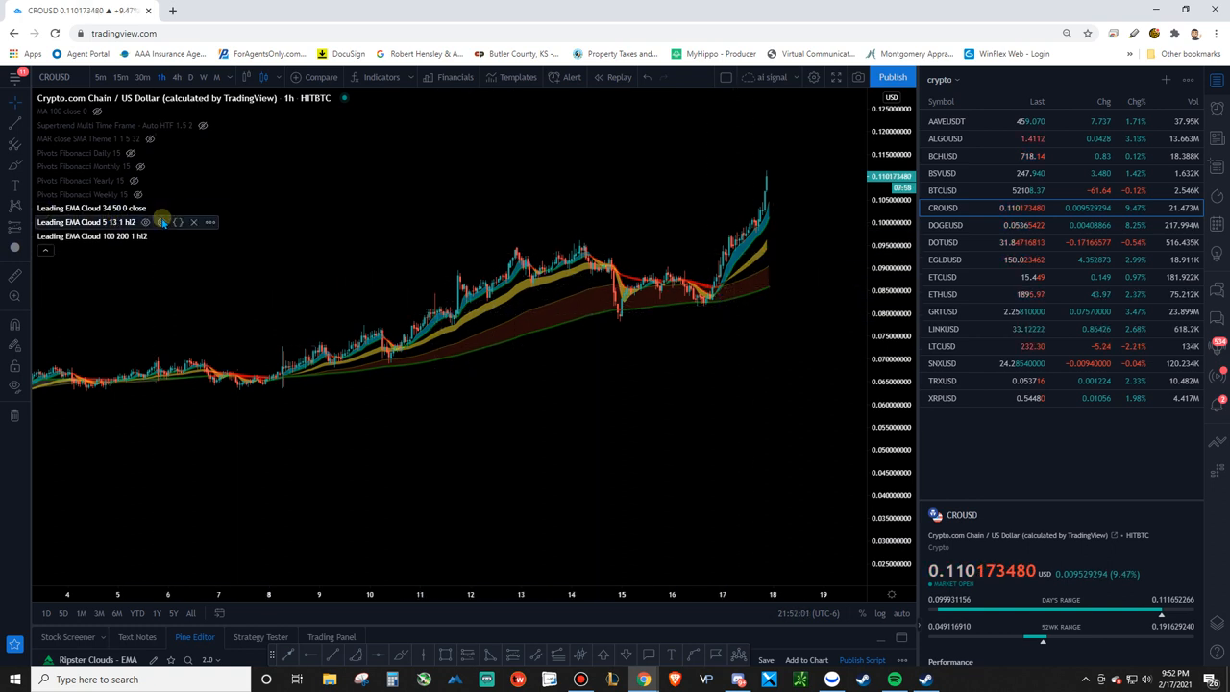
Give the 5/13 cloud close as source, long and short alerts, and no long markers.
left_click(187, 223)
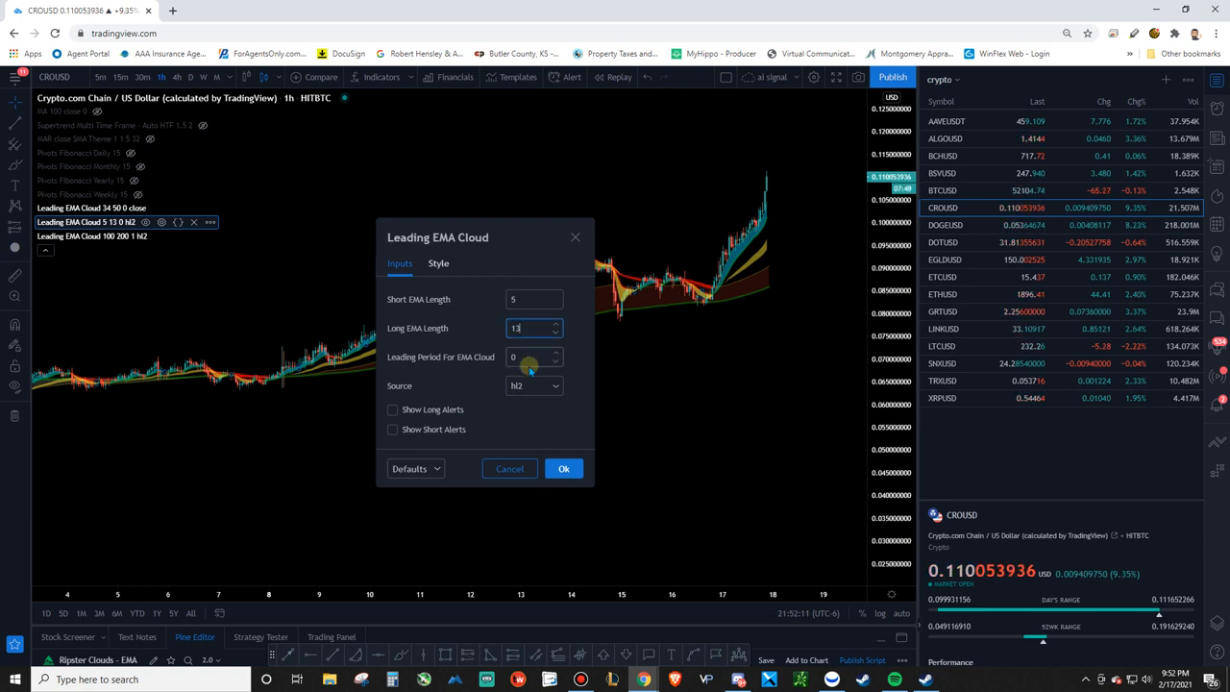
left_click(534, 385)
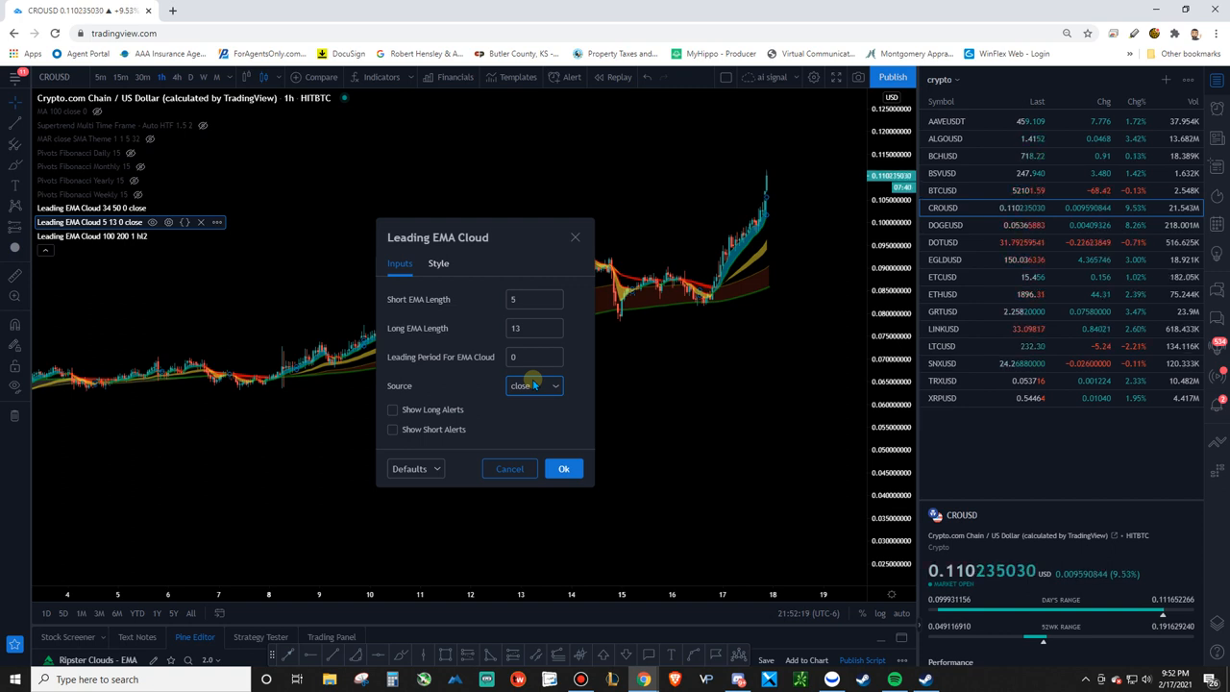
mouse_move(447, 380)
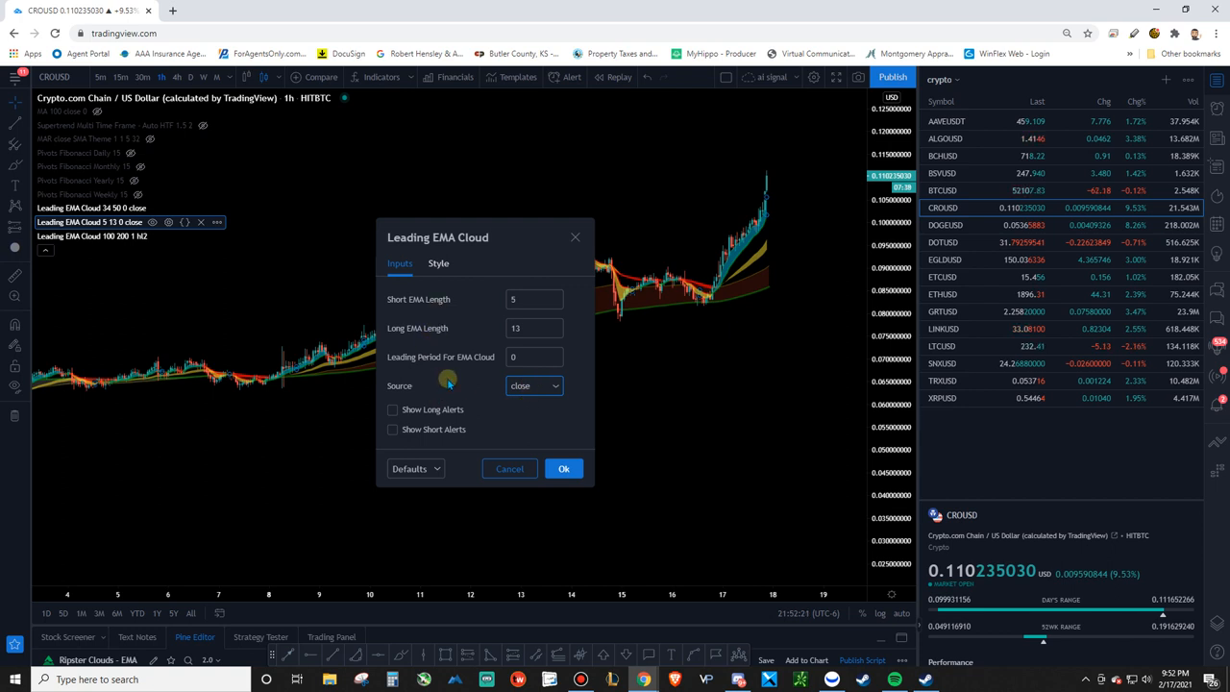
left_click(392, 409)
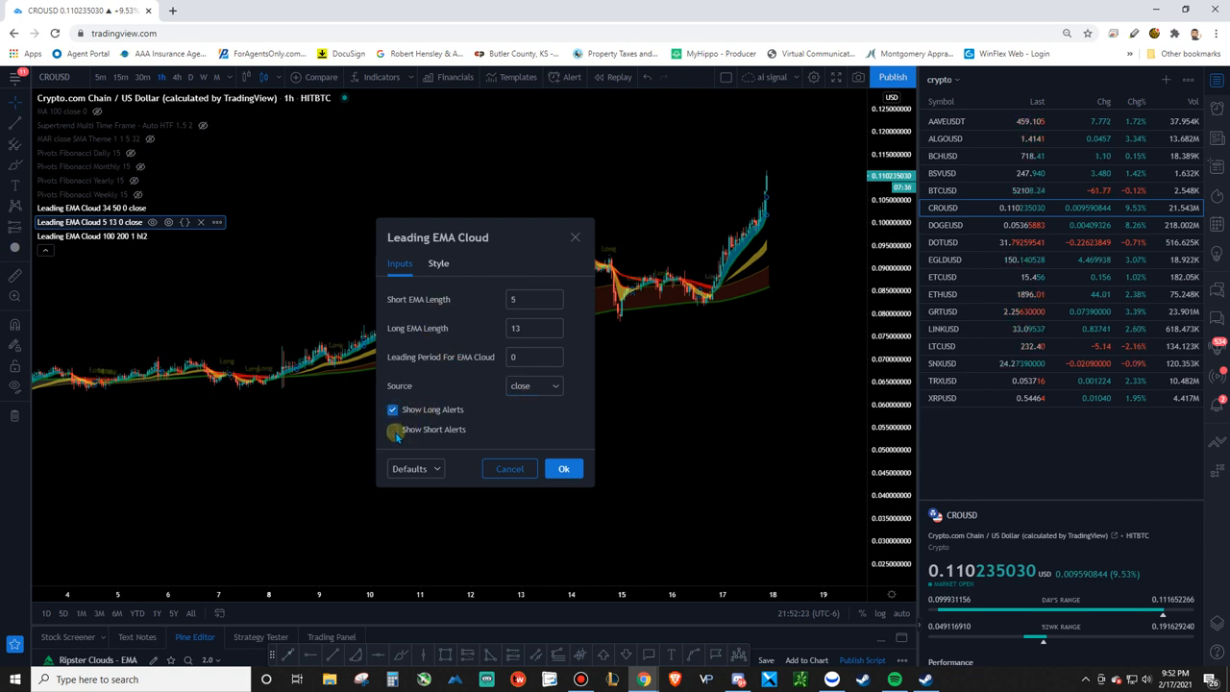
left_click(439, 263)
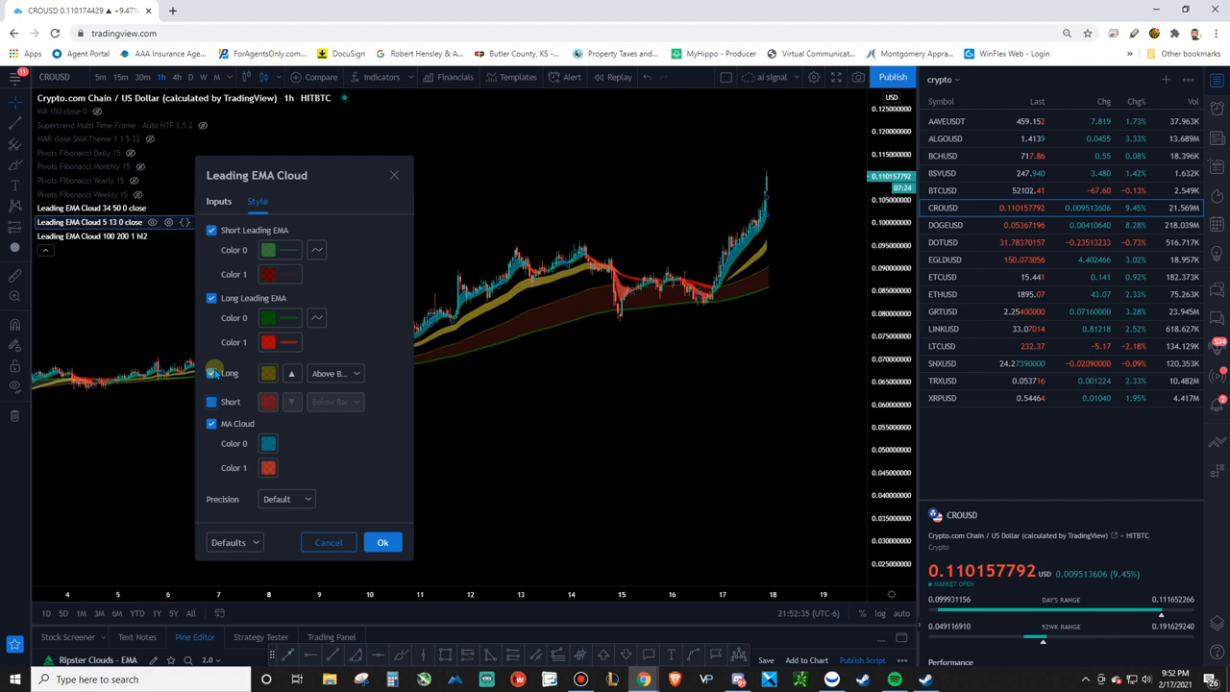
left_click(212, 373)
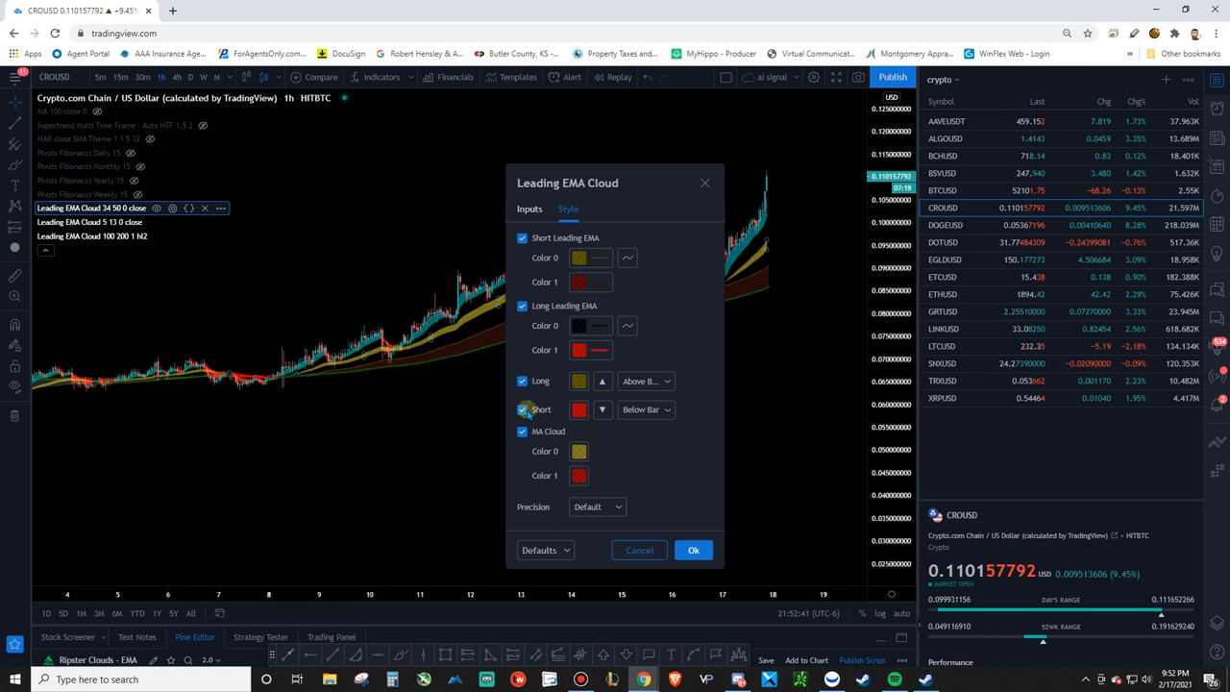
left_click(693, 550)
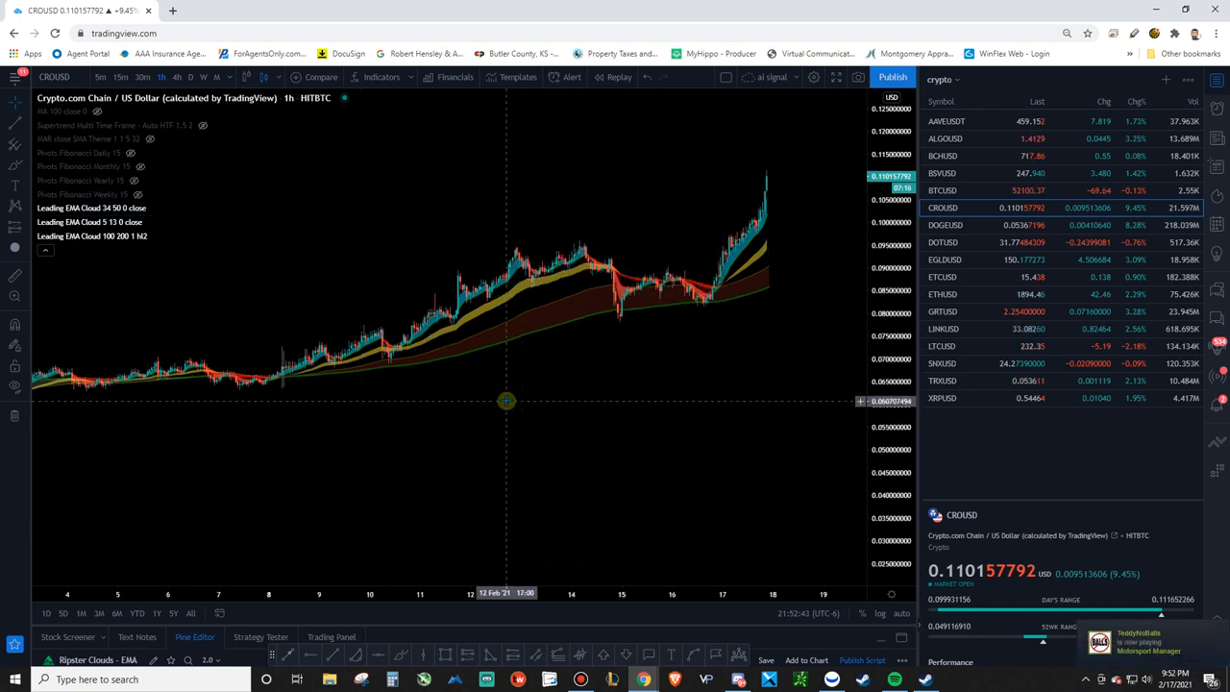
mouse_move(546, 452)
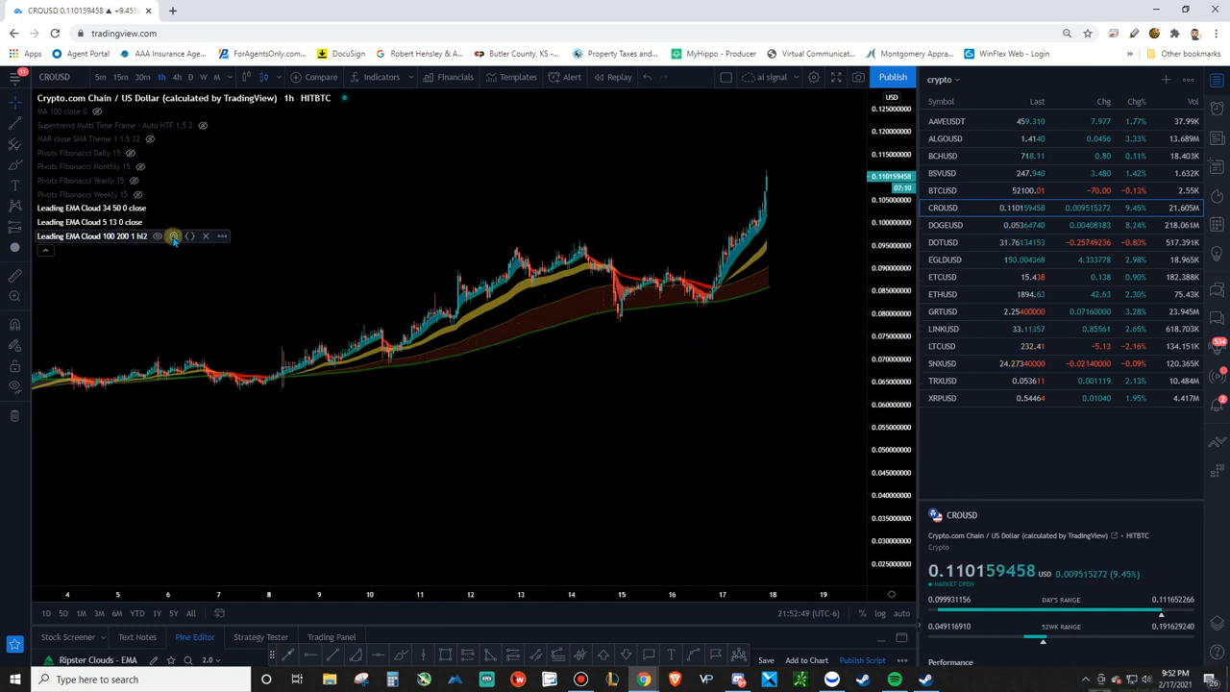
In the 100/200 cloud settings, re-enter short EMA length 100 and set source to close.
left_click(174, 235)
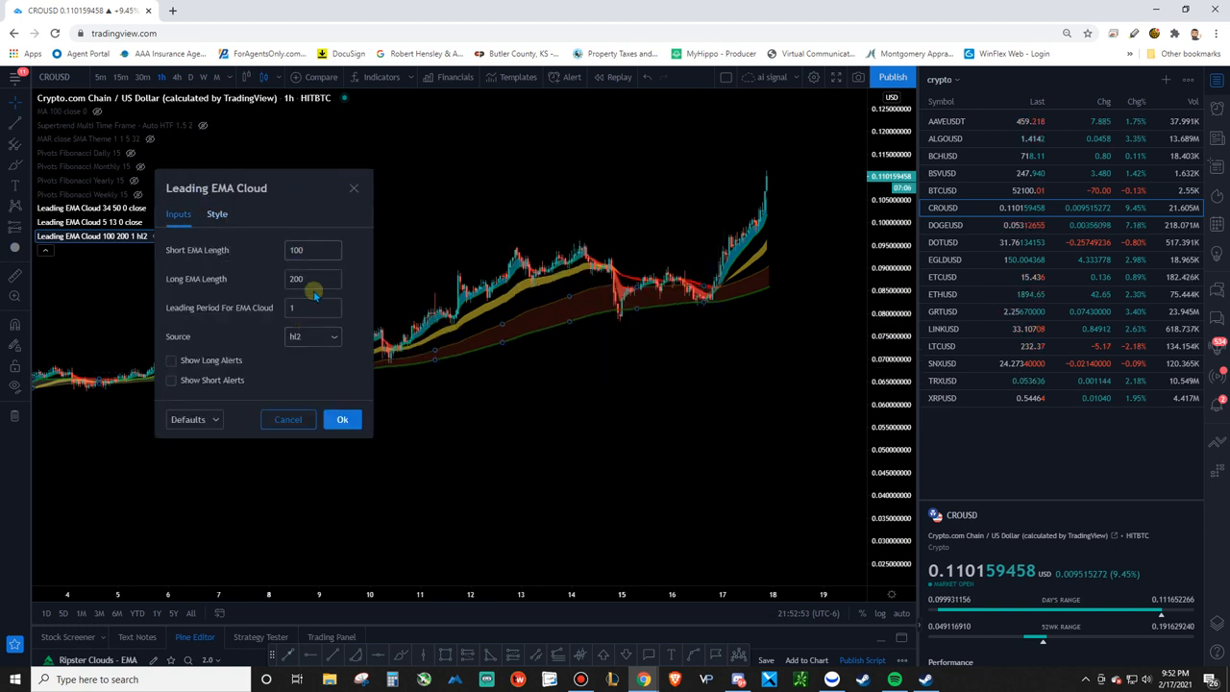
left_click(307, 308)
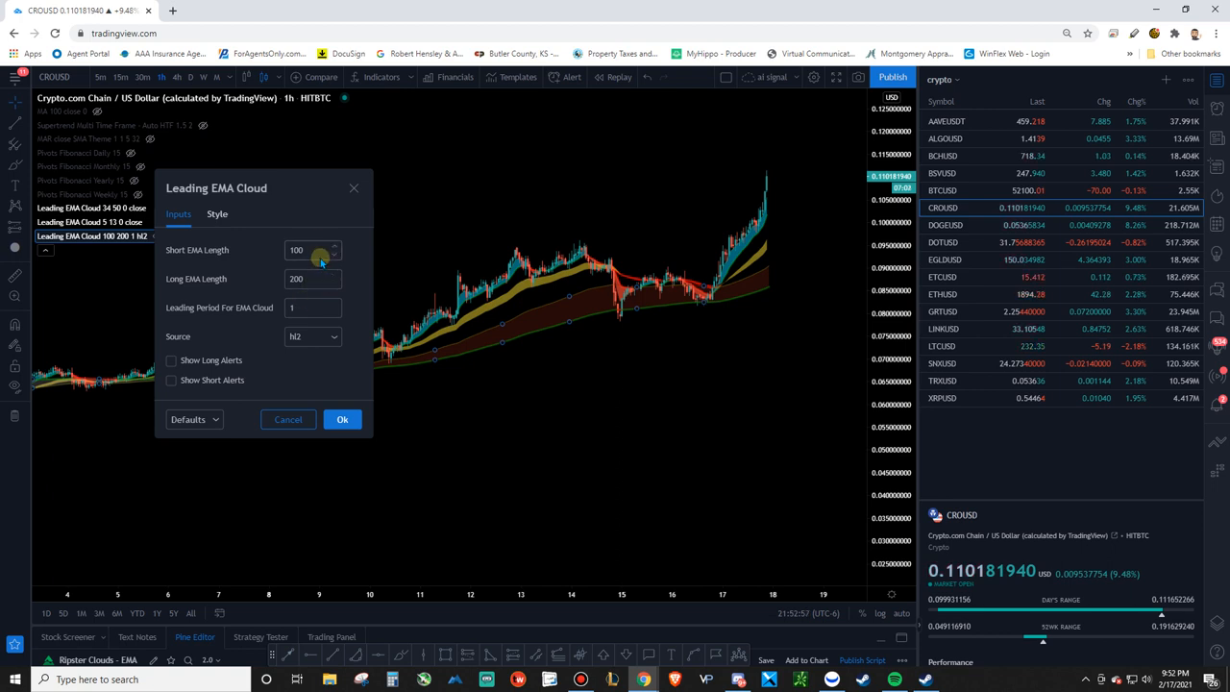
left_click(307, 308)
type("0")
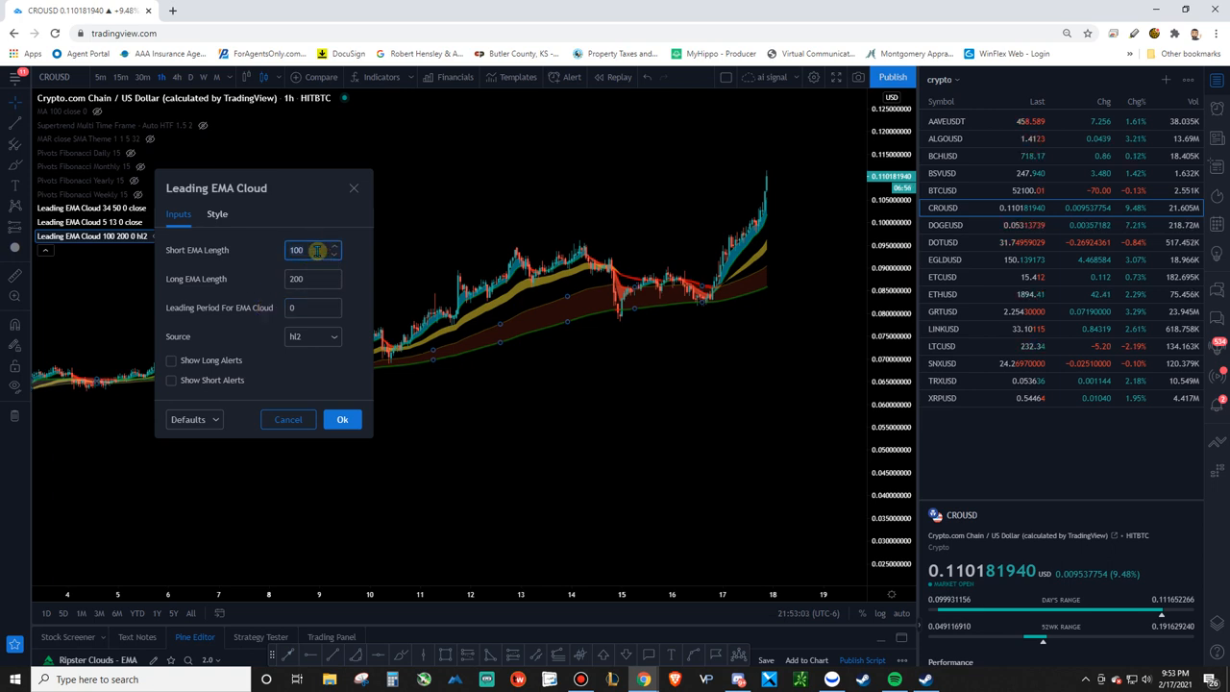
type("150")
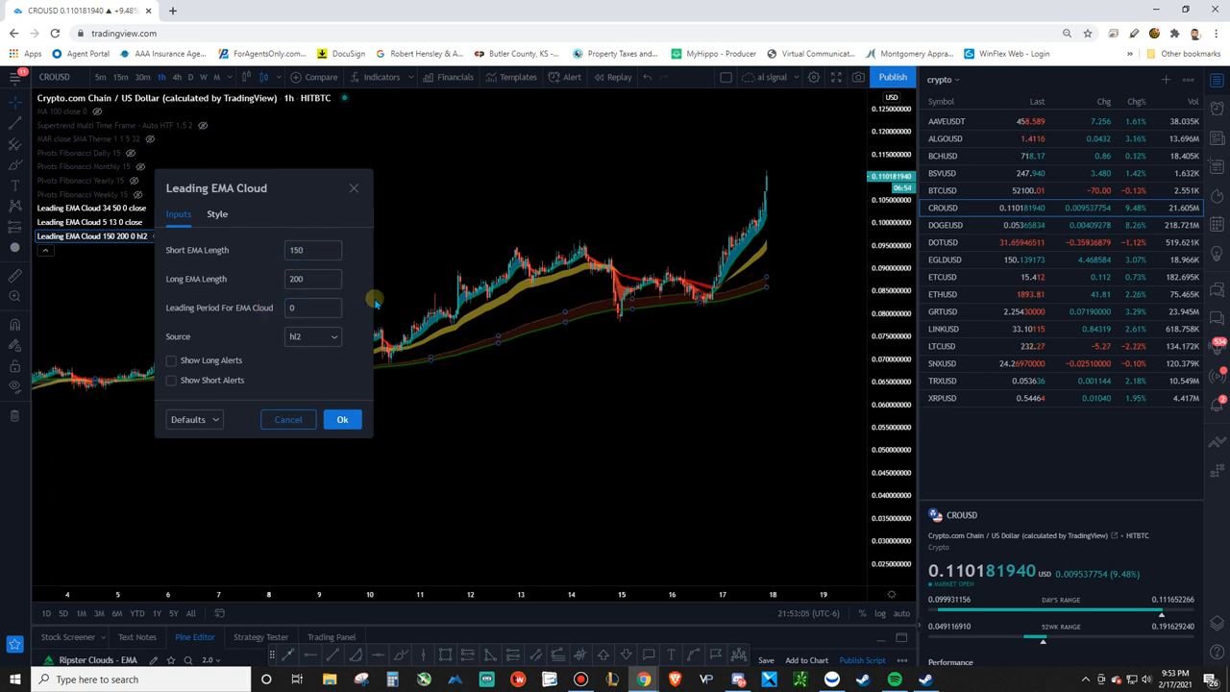
left_click(305, 250)
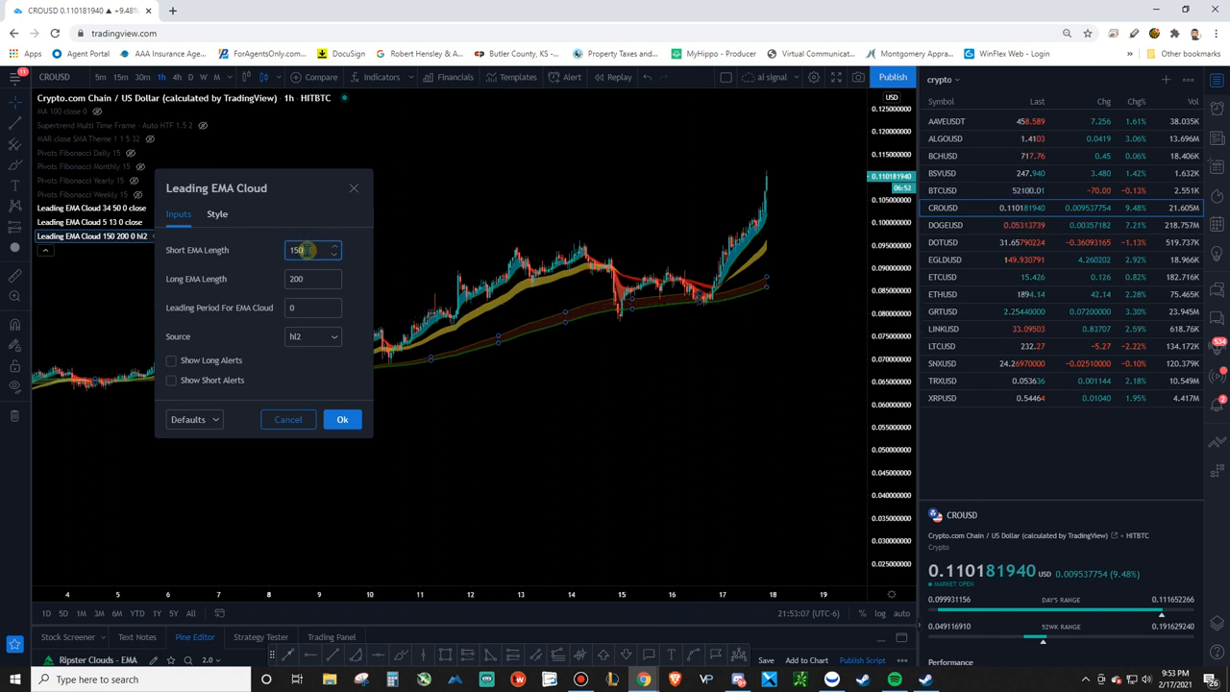
type("100")
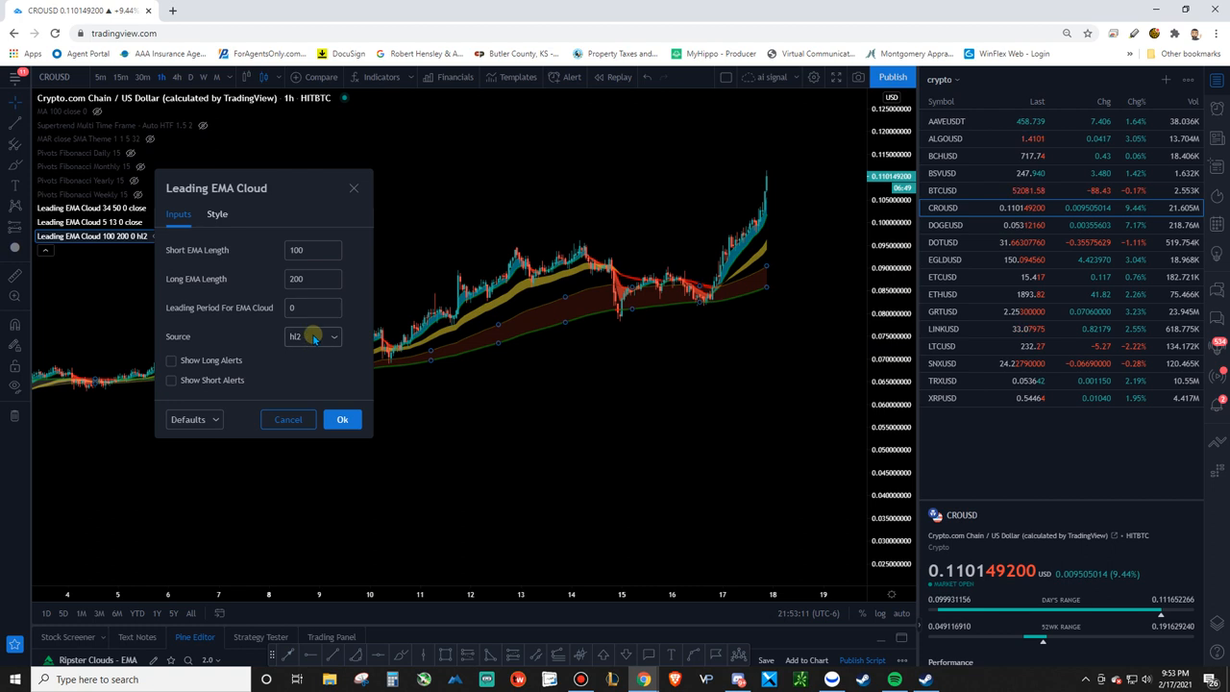
left_click(312, 337)
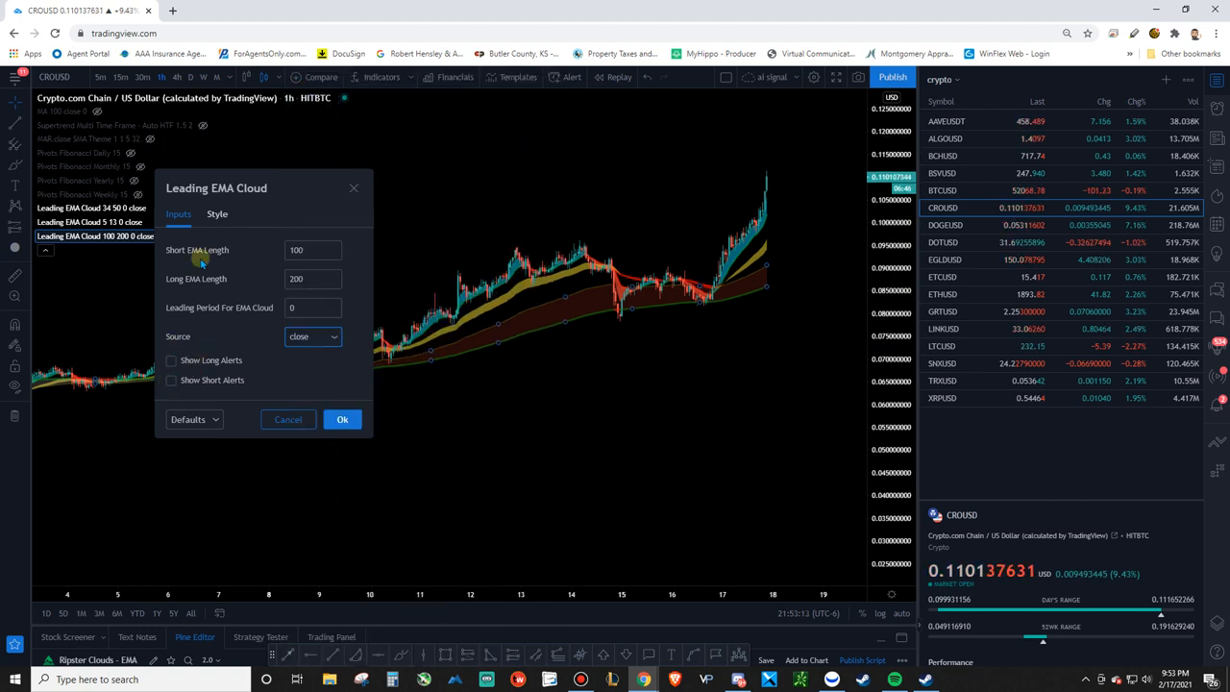
left_click(217, 213)
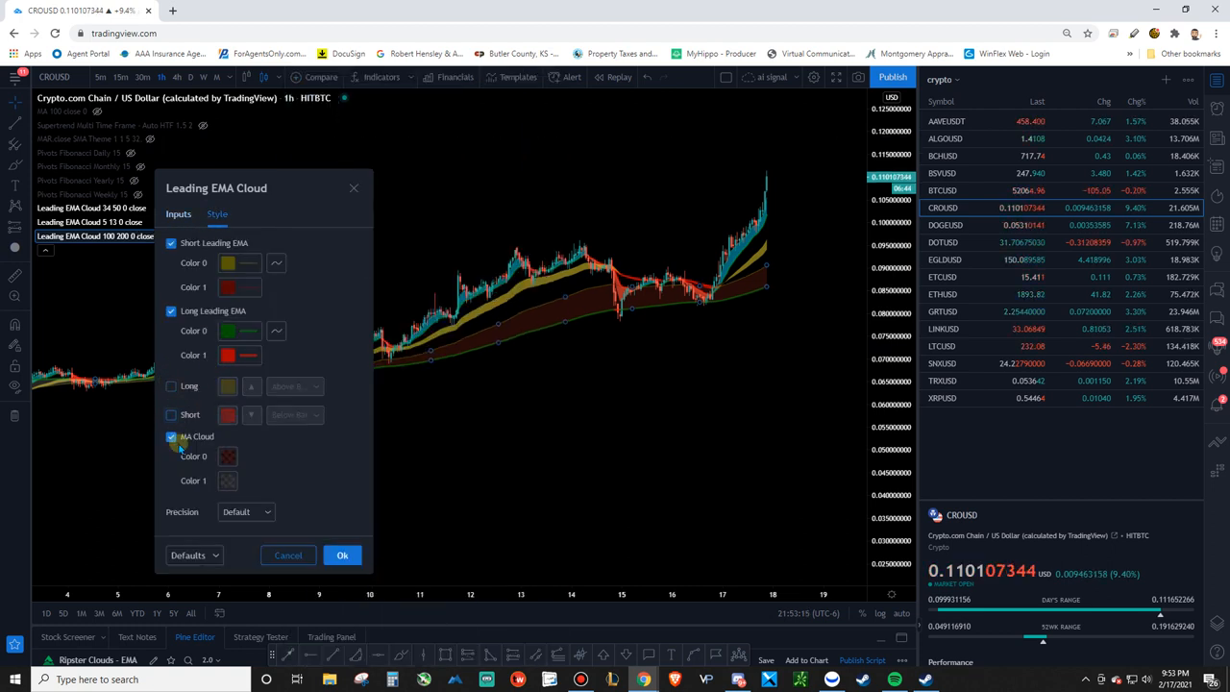
Enable the MA Cloud fill with blue Color 0 at 77% opacity, and set Color 1.
left_click(228, 455)
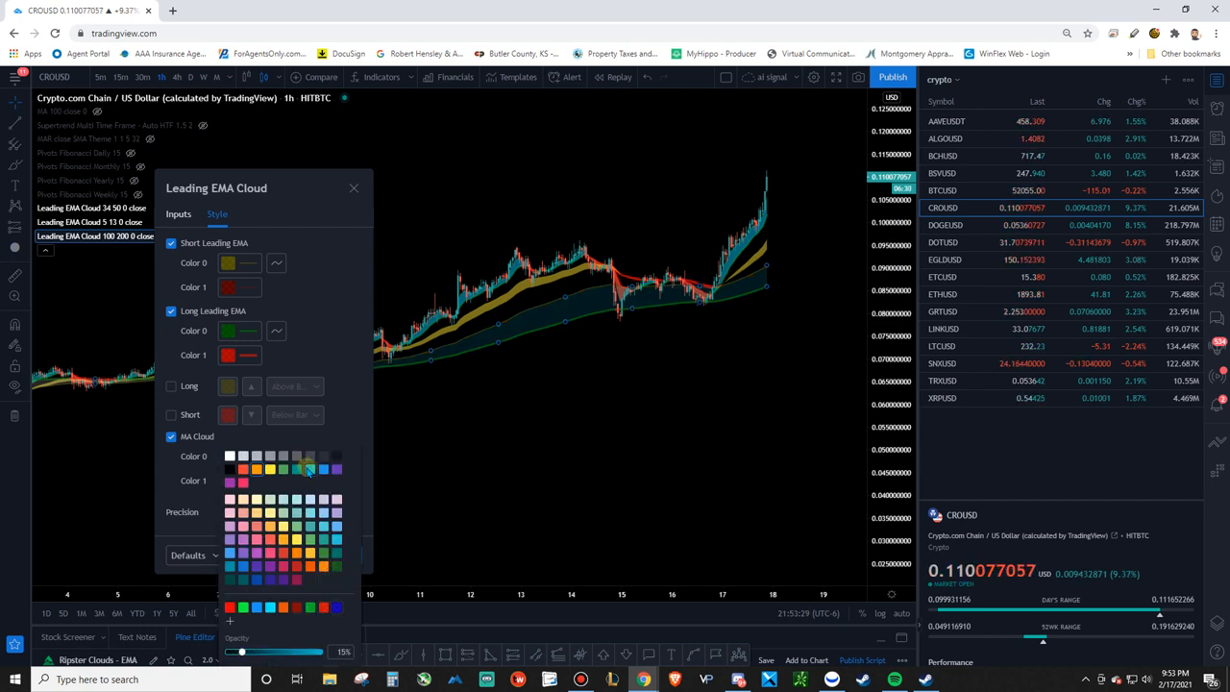
left_click(309, 467)
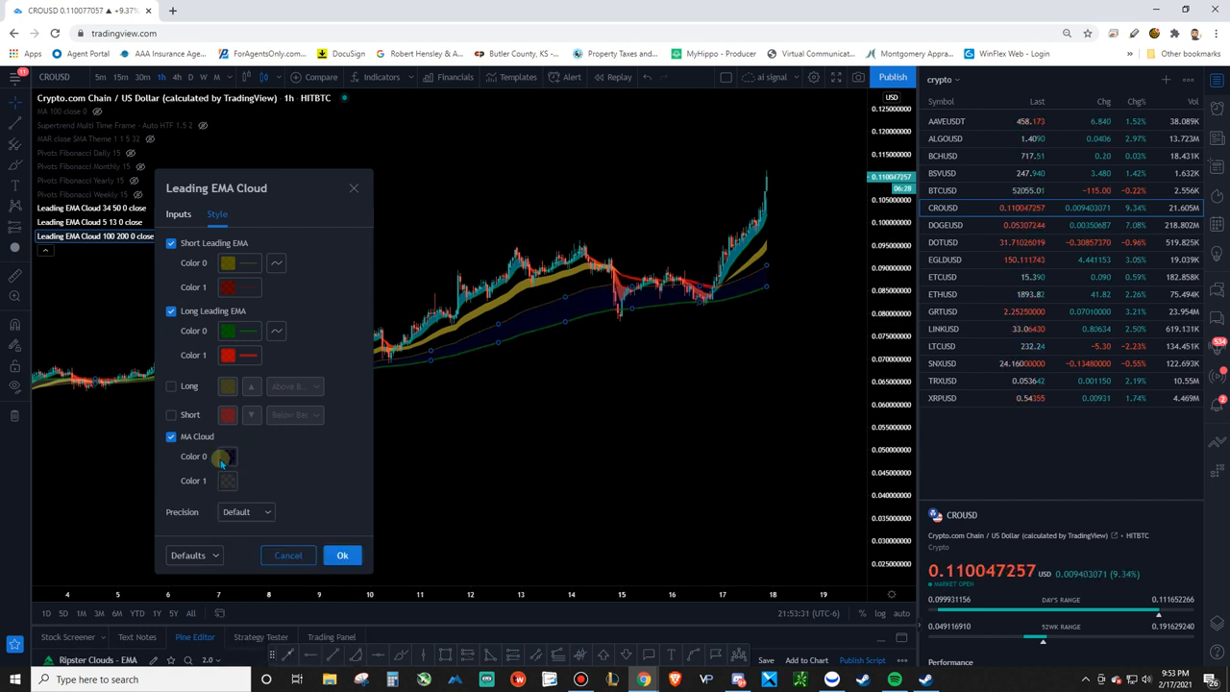
left_click(224, 457)
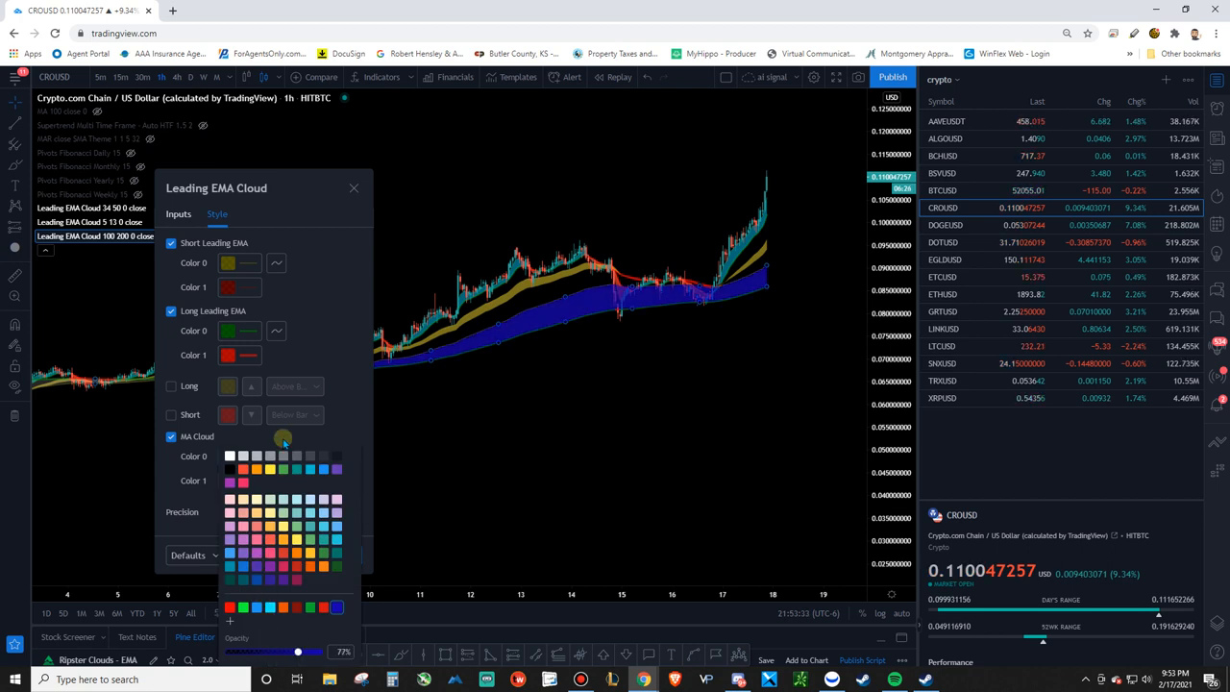
left_click_drag(298, 652, 283, 575)
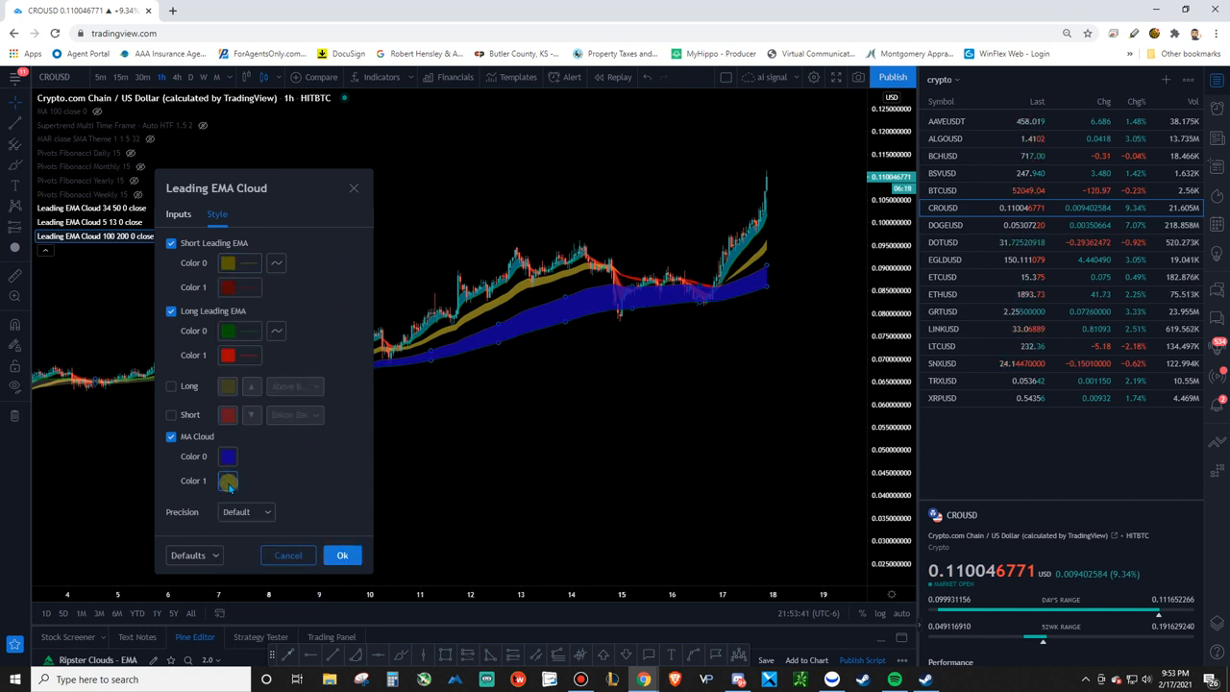
left_click(228, 481)
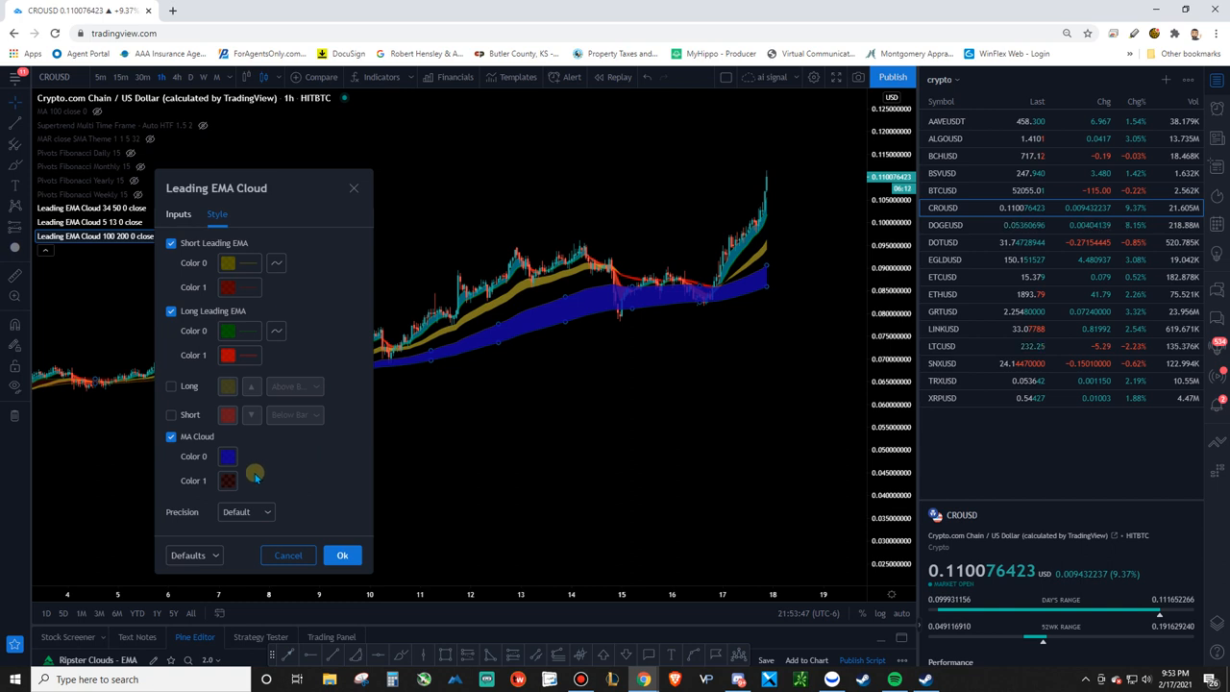
left_click(228, 479)
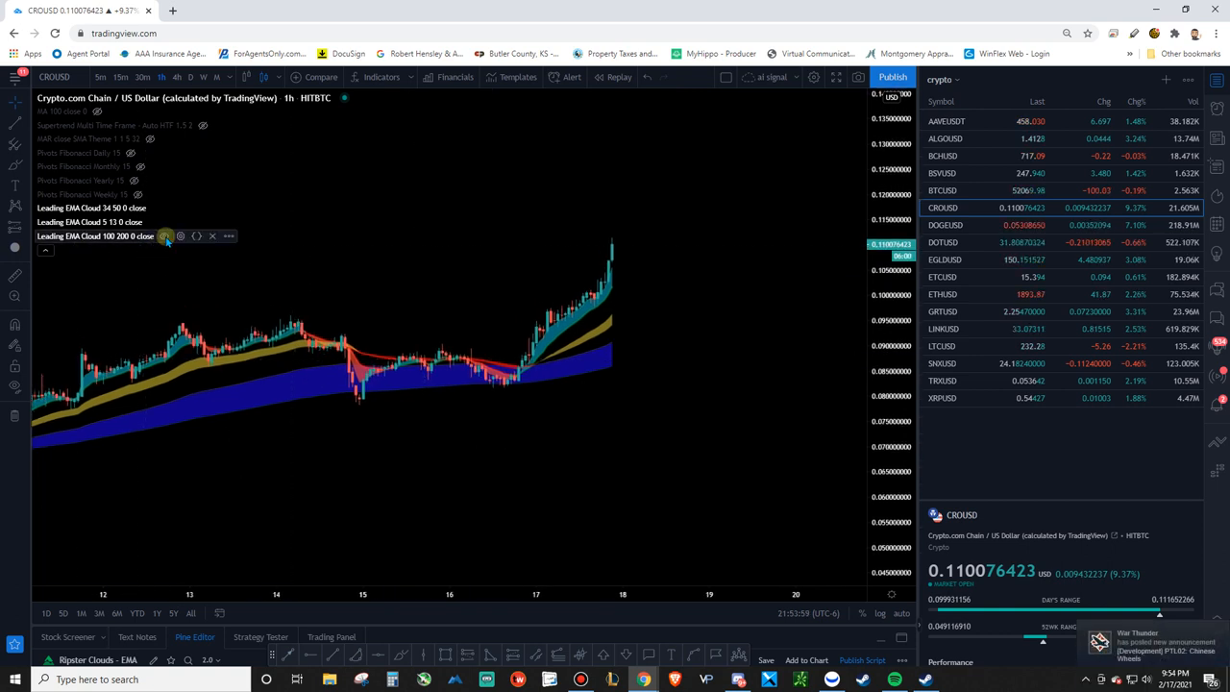
left_click(181, 237)
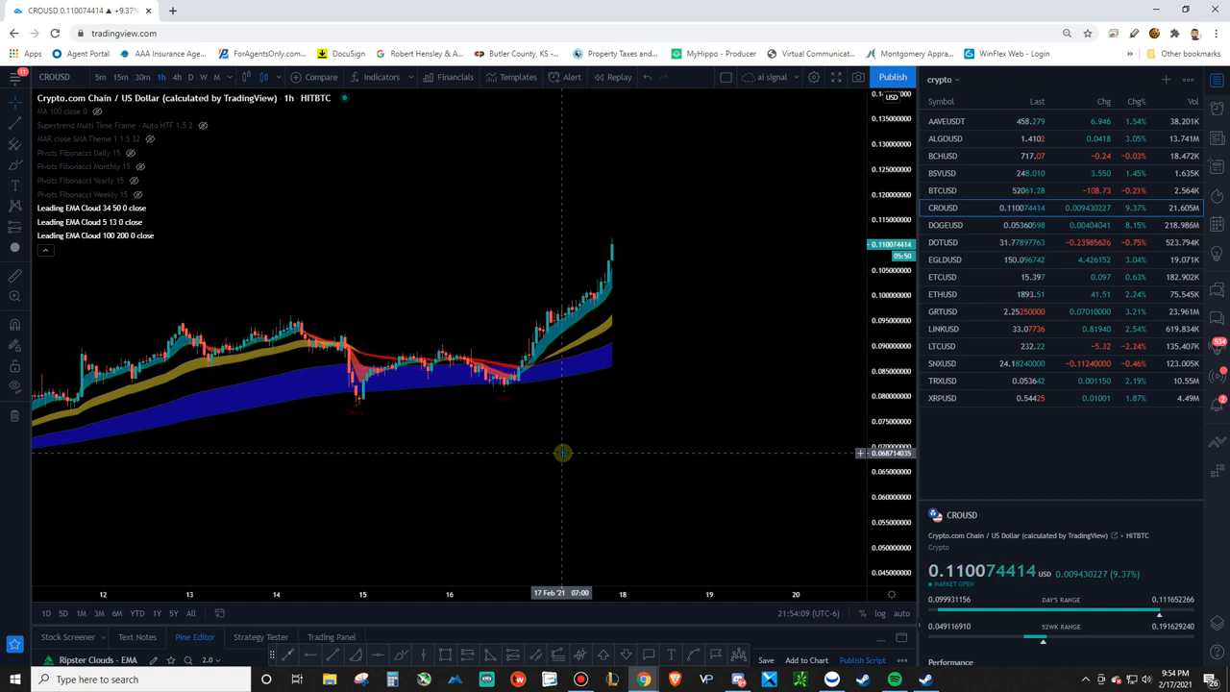
left_click_drag(562, 452, 377, 438)
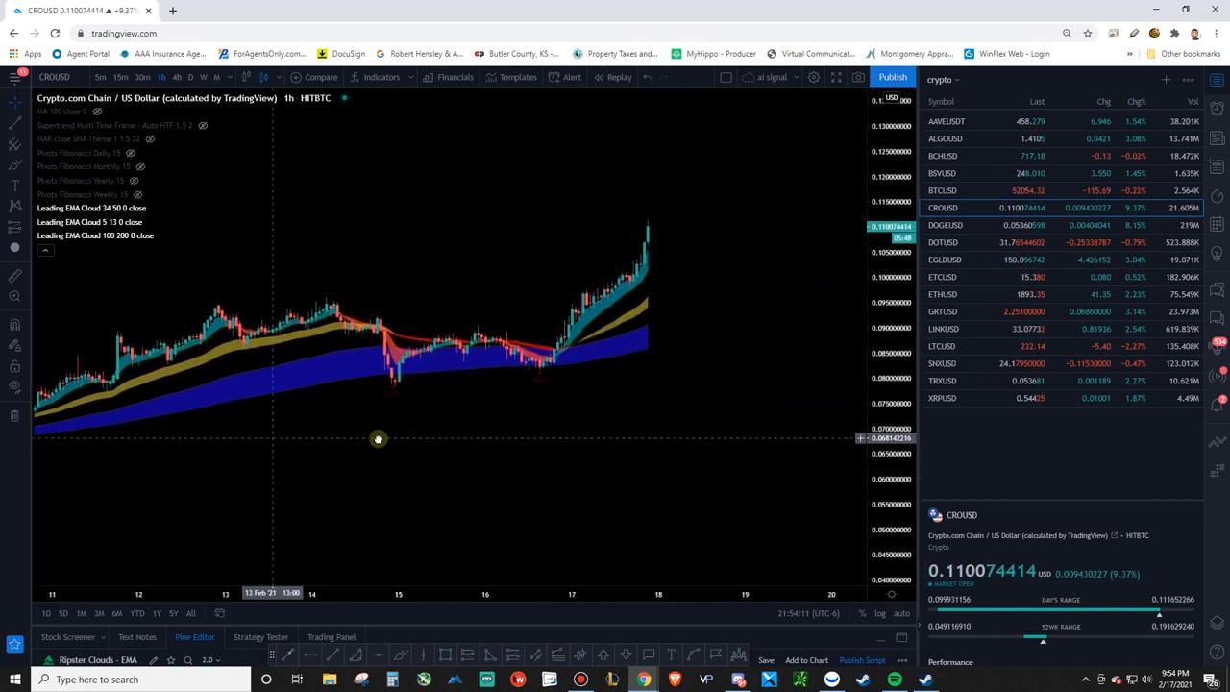
left_click_drag(377, 440, 462, 425)
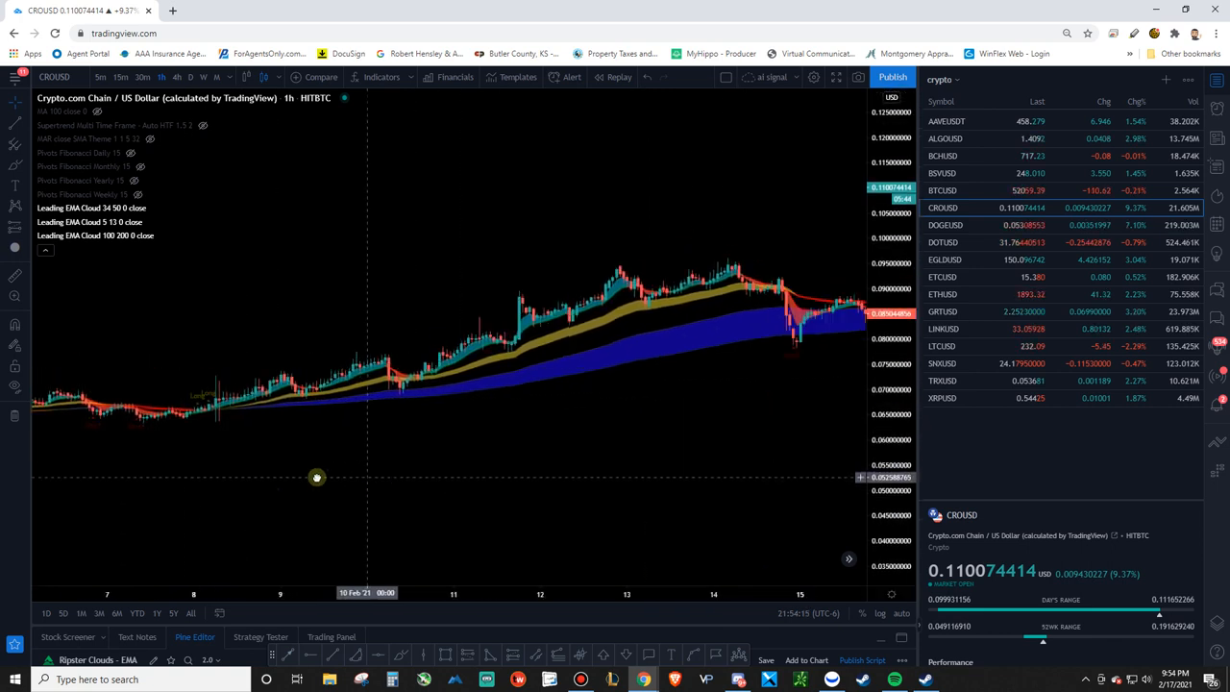
left_click_drag(316, 476, 436, 405)
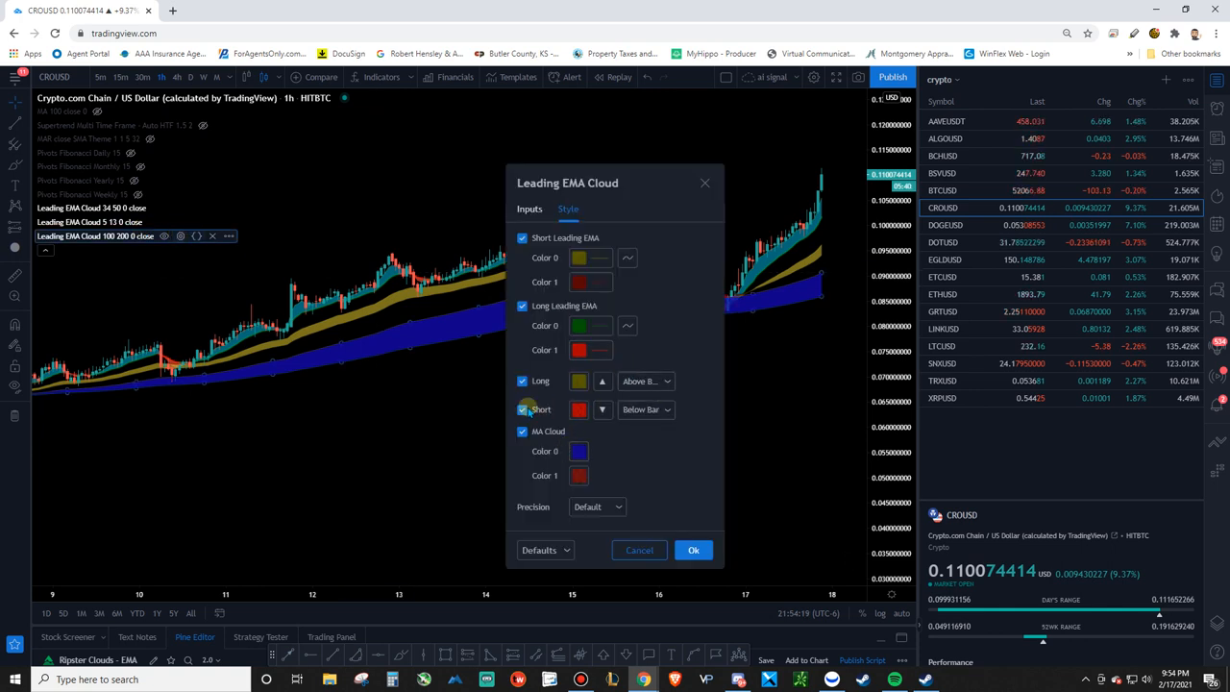
Enable the Short signal markers on the 100/200 cloud's Style tab.
left_click(528, 209)
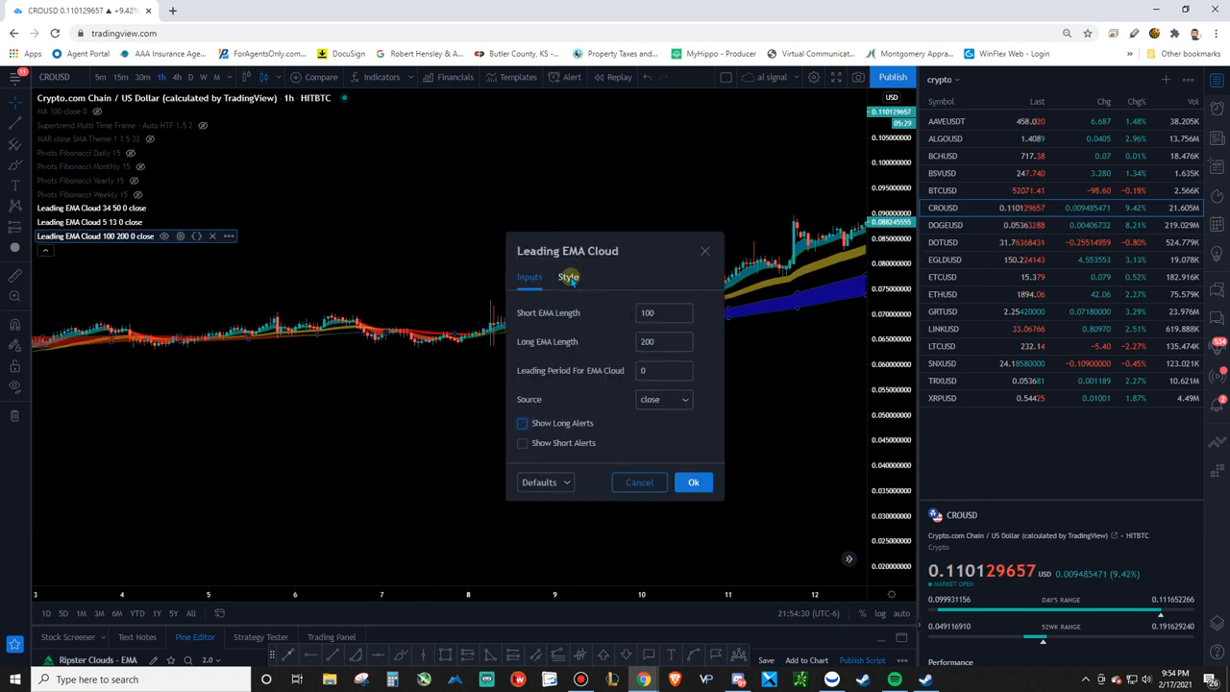
left_click(567, 277)
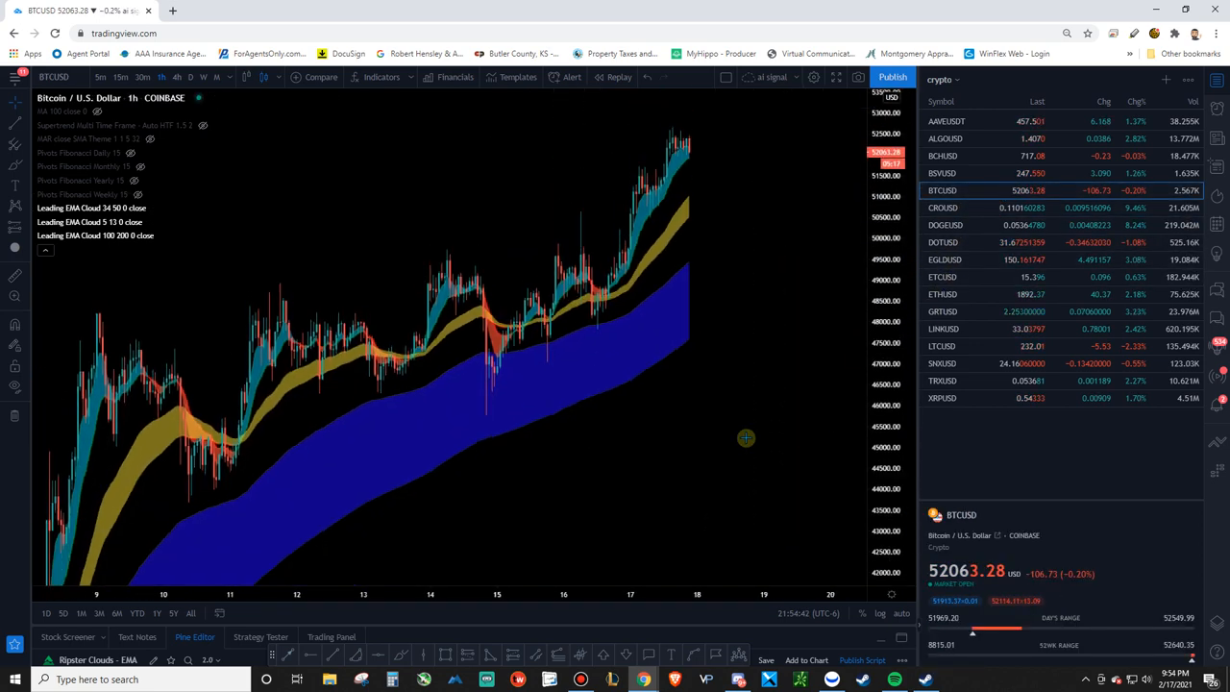
Zoom out on the Bitcoin chart, then switch to DOGEUSD from the watchlist.
left_click_drag(745, 438, 490, 420)
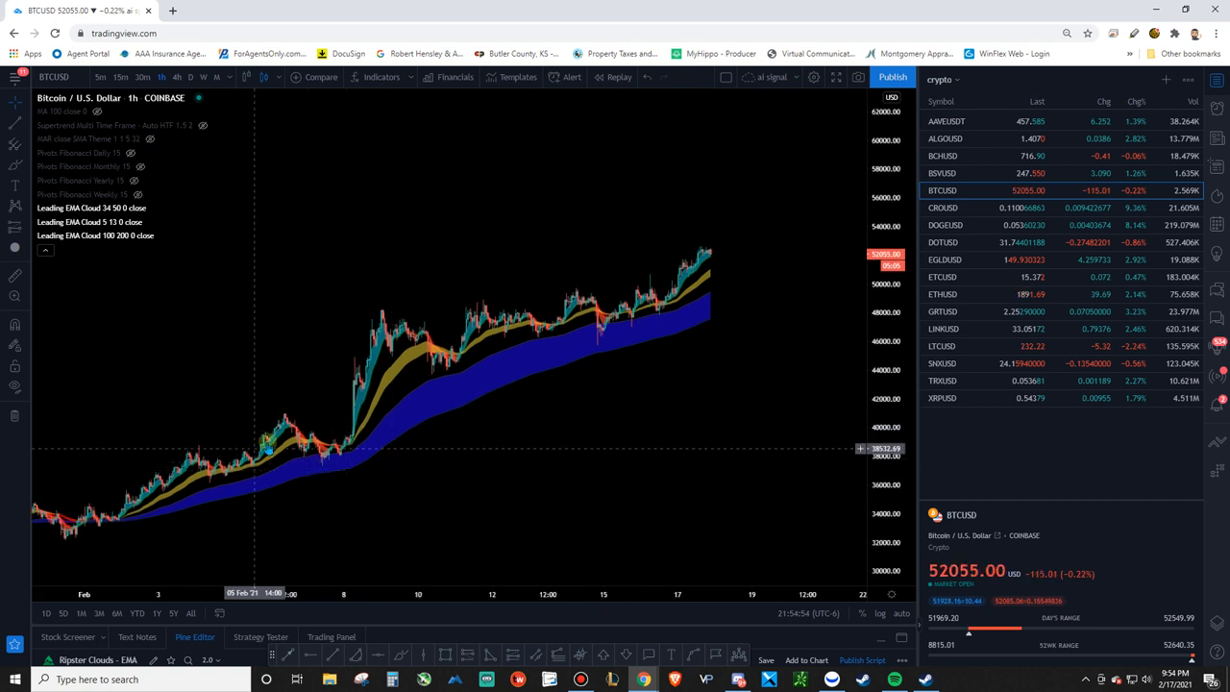
mouse_move(434, 371)
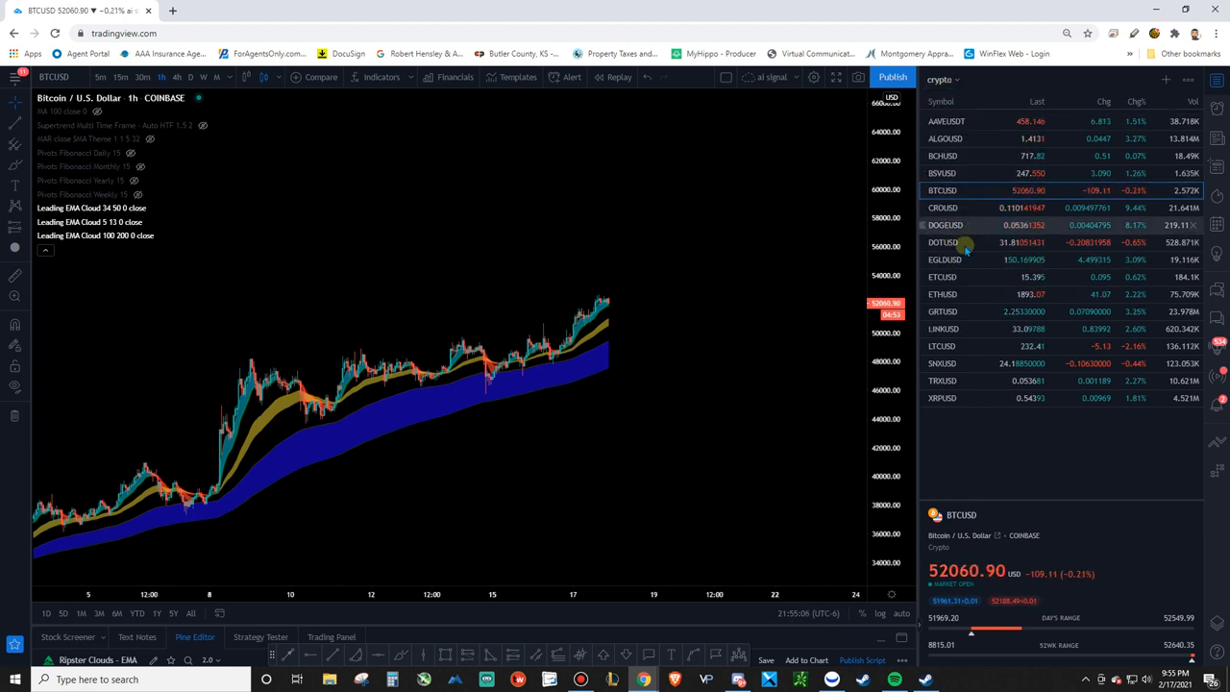
left_click(945, 225)
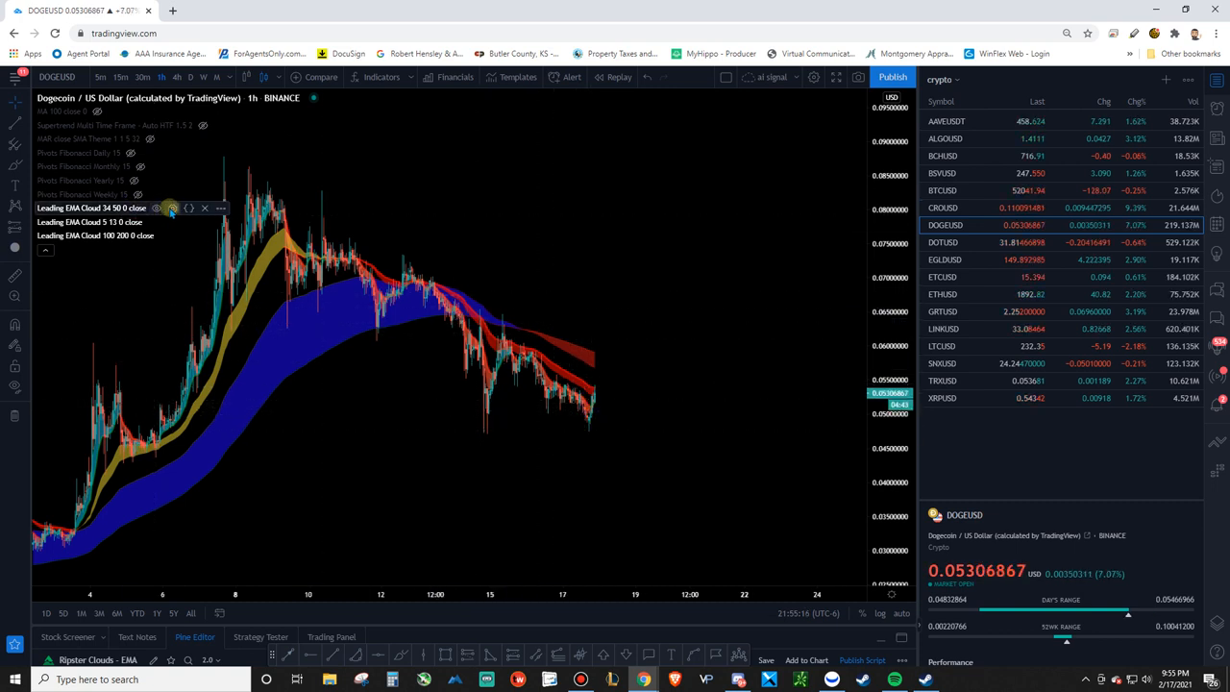
Open the 5/13 cloud's settings on Dogecoin and pick a new MA Cloud fill colour.
left_click(171, 208)
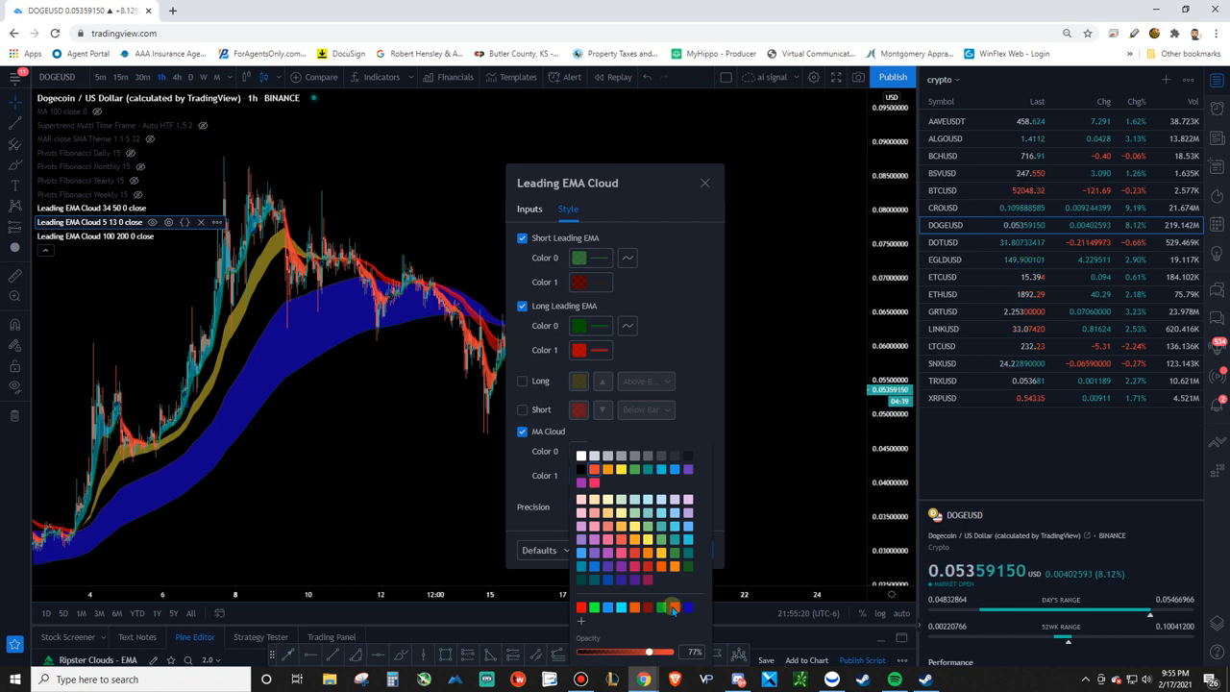
left_click(672, 606)
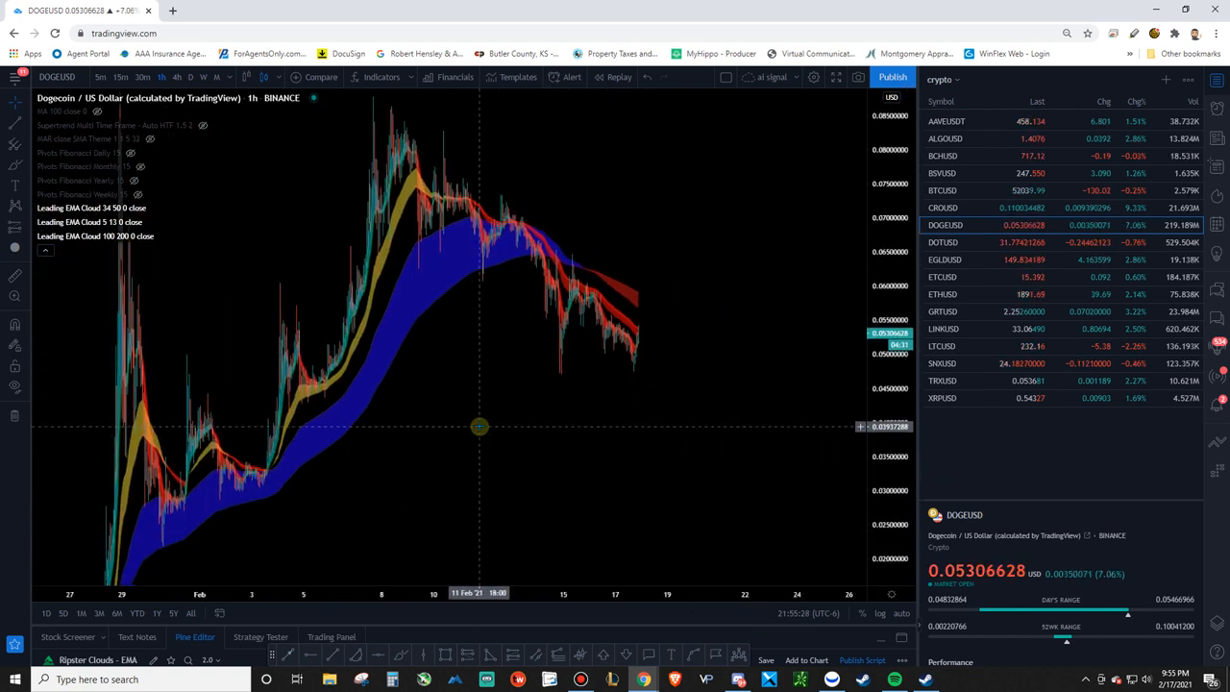
mouse_move(497, 426)
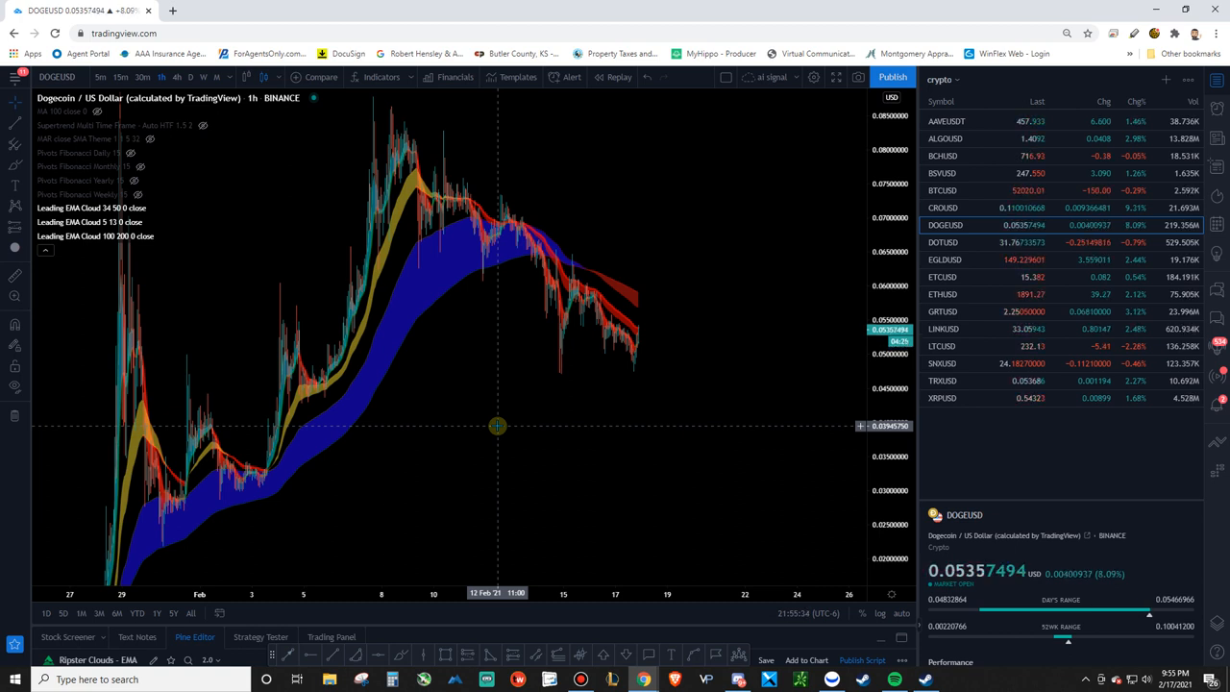
mouse_move(553, 434)
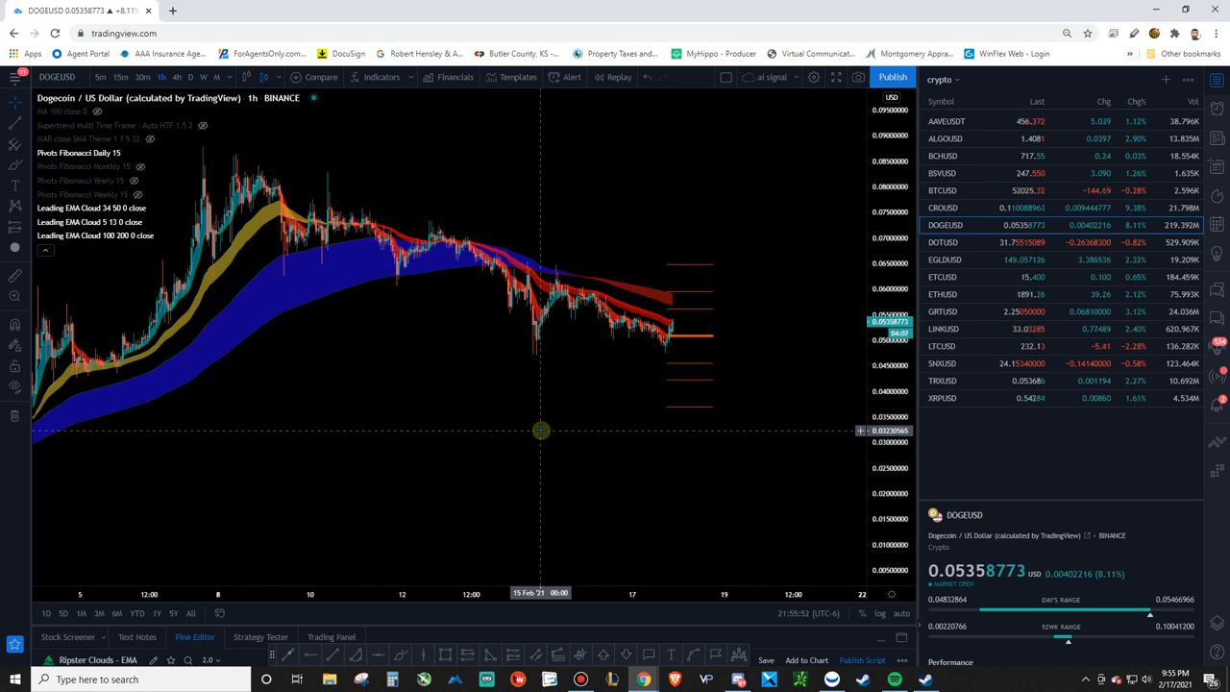
mouse_move(337, 375)
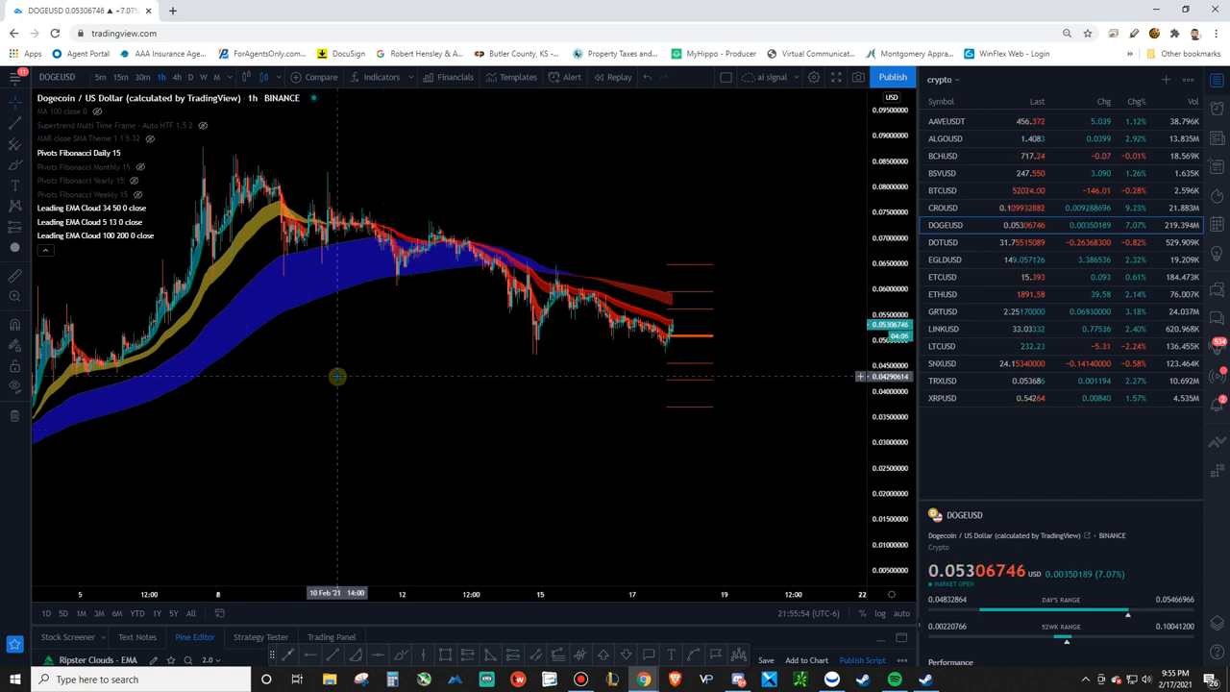
mouse_move(450, 351)
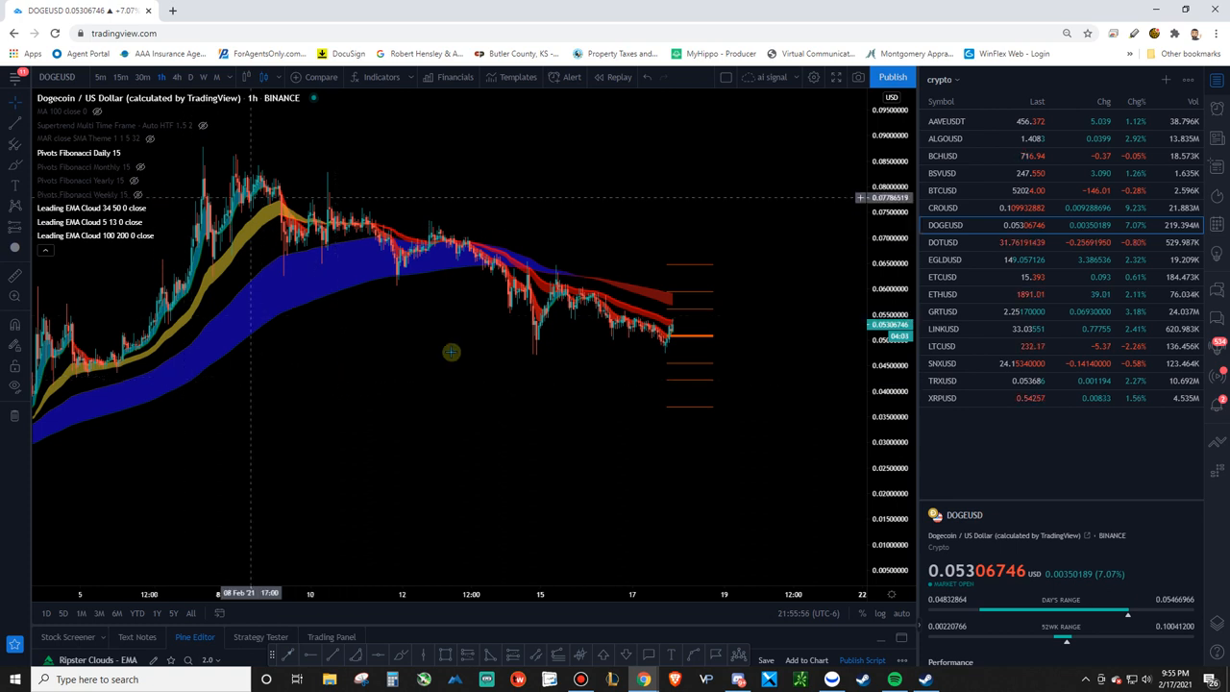
mouse_move(368, 379)
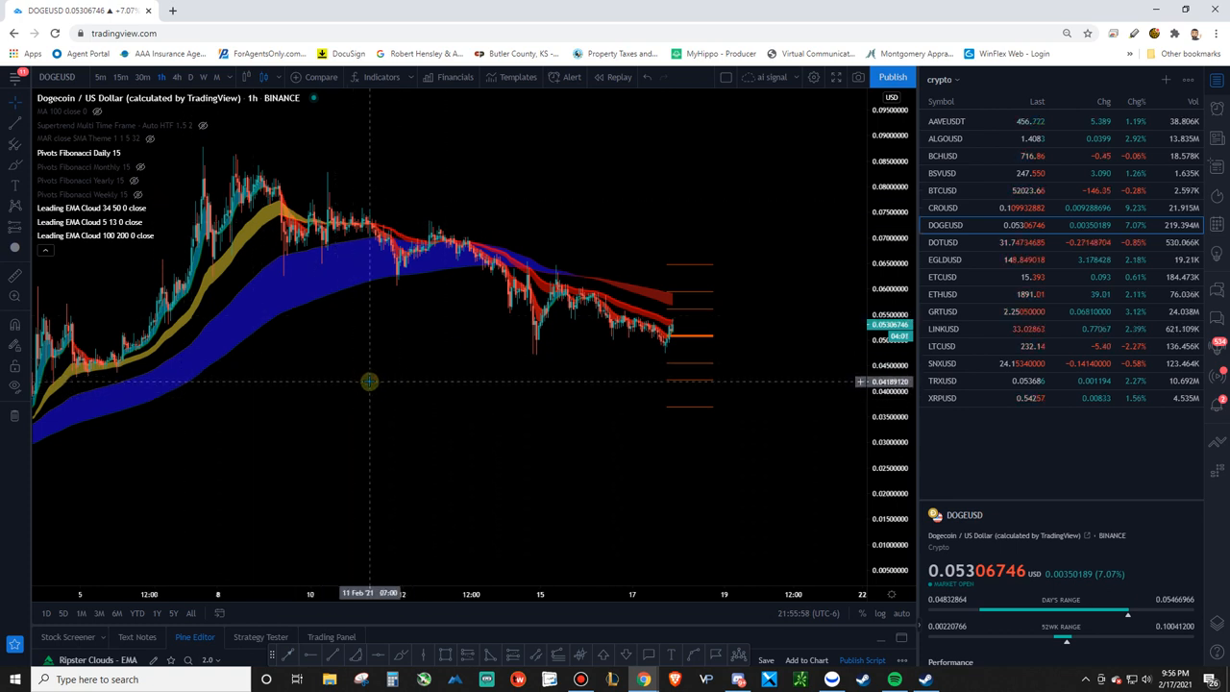